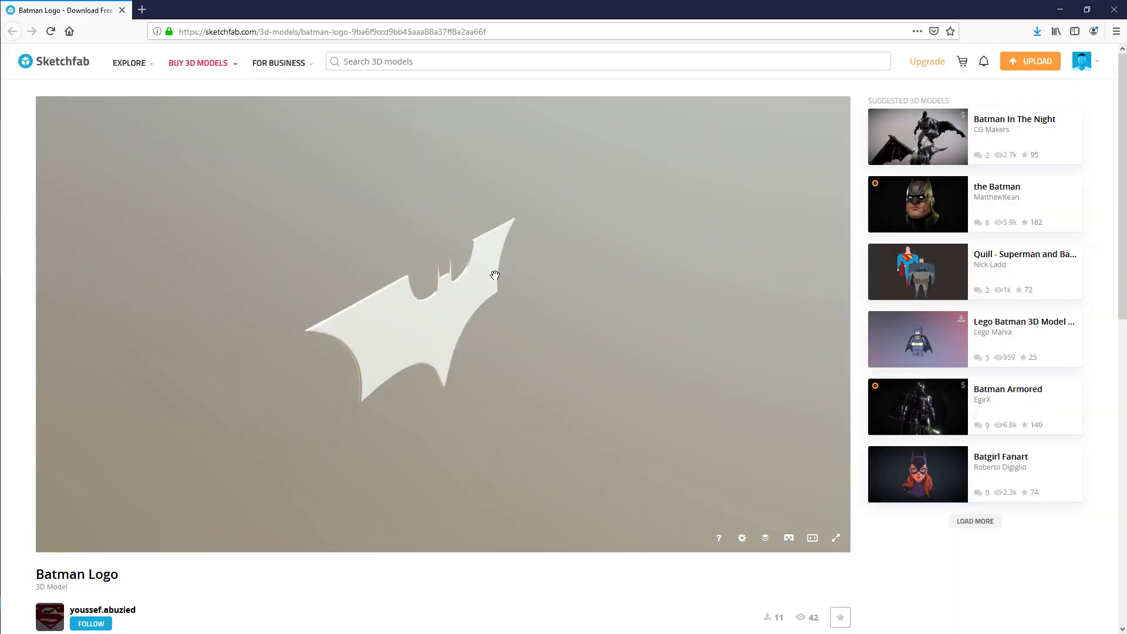
Step: Inspect the Batman Logo model and request its autoconverted glTF download
drag(494, 274, 359, 298)
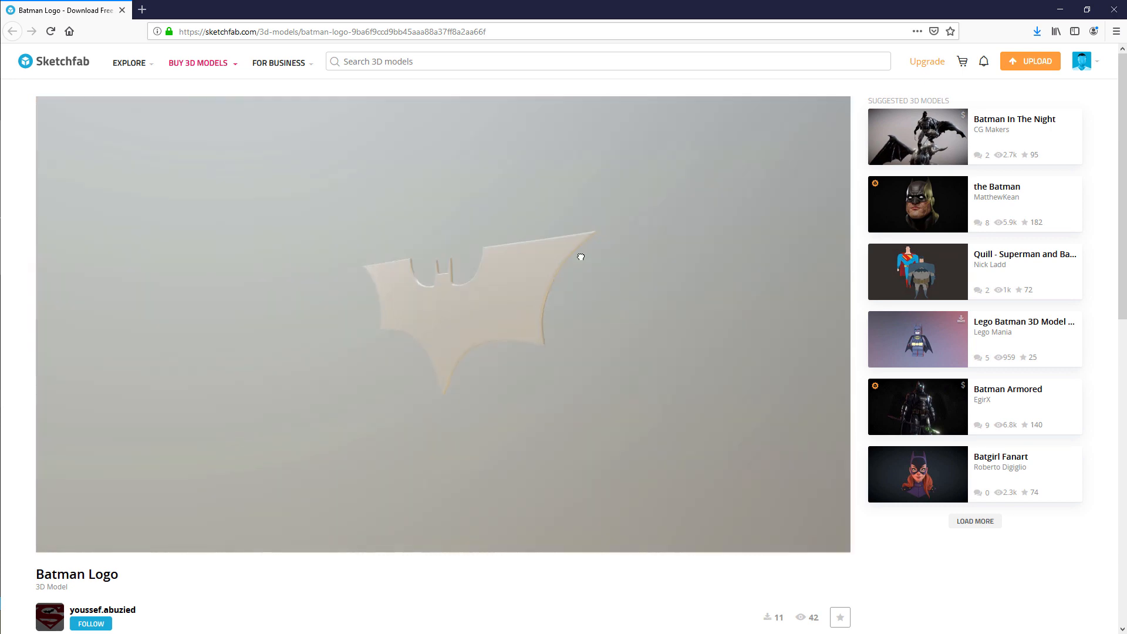
scroll(down, 3)
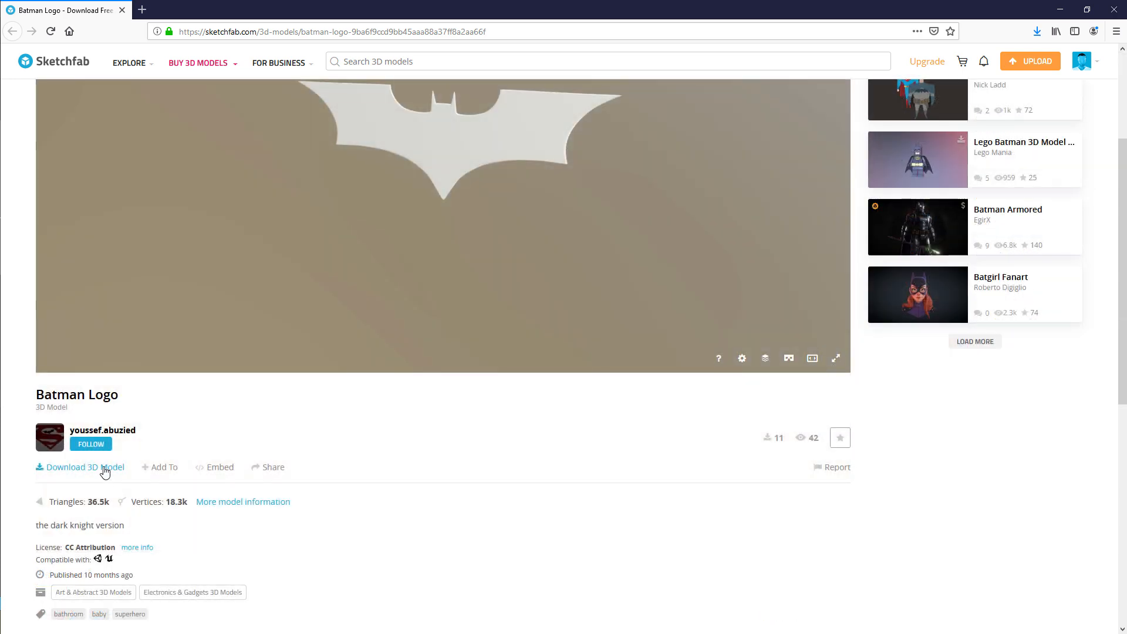
click(80, 466)
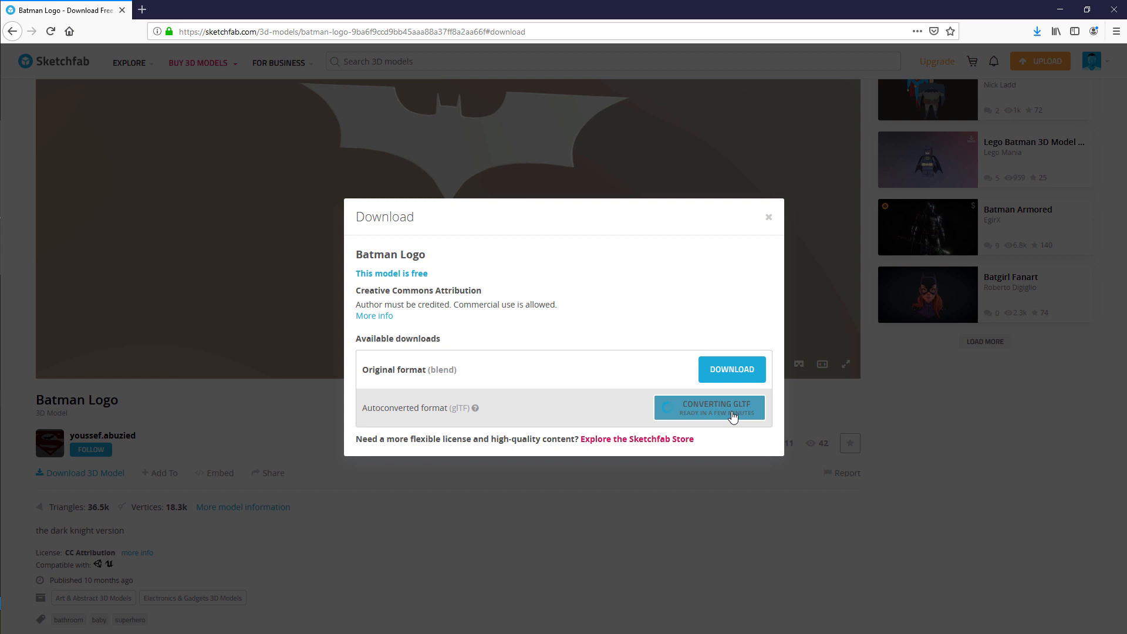
click(708, 407)
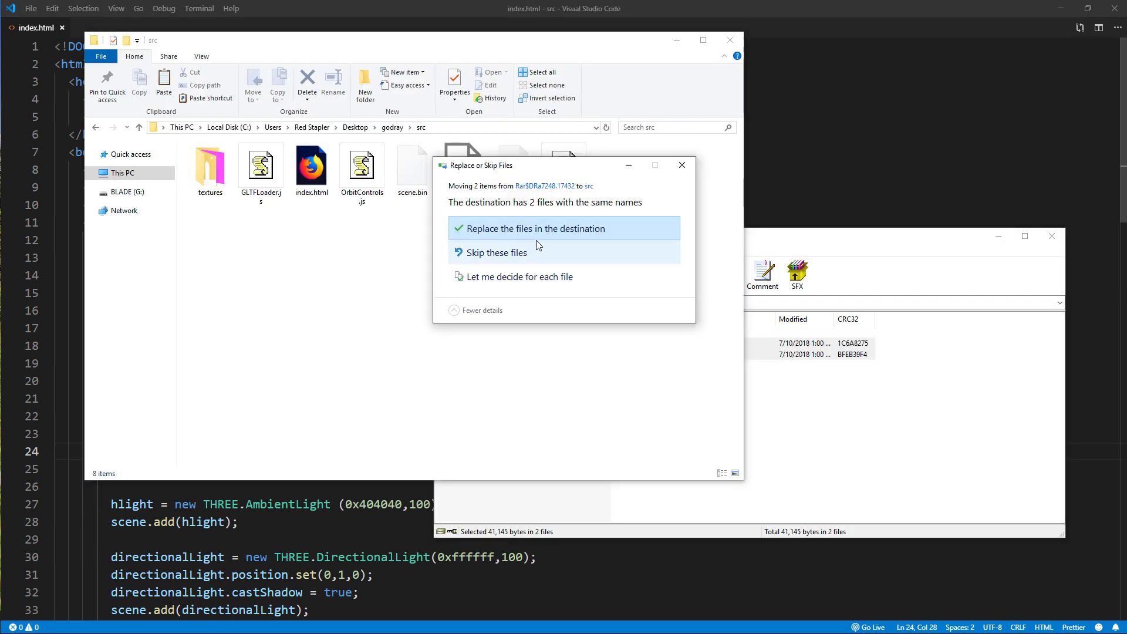
Step: Replace the same-named files in the src folder with the extracted model files
click(533, 229)
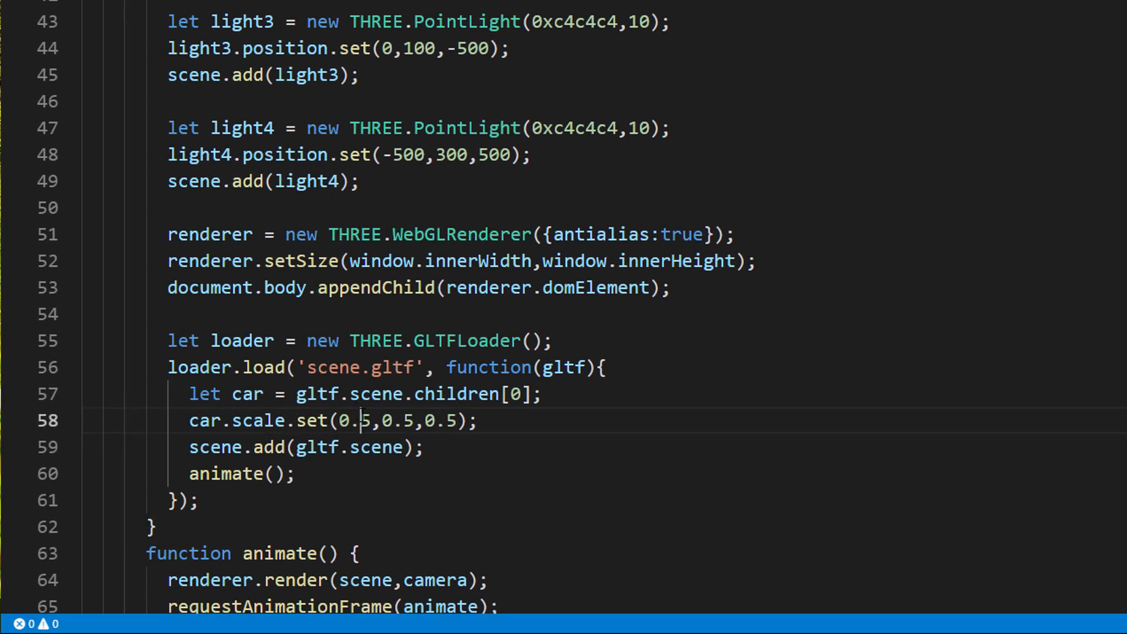
Step: Scale the model to 100 on every axis and push the camera back along z, then save
text(1000;)
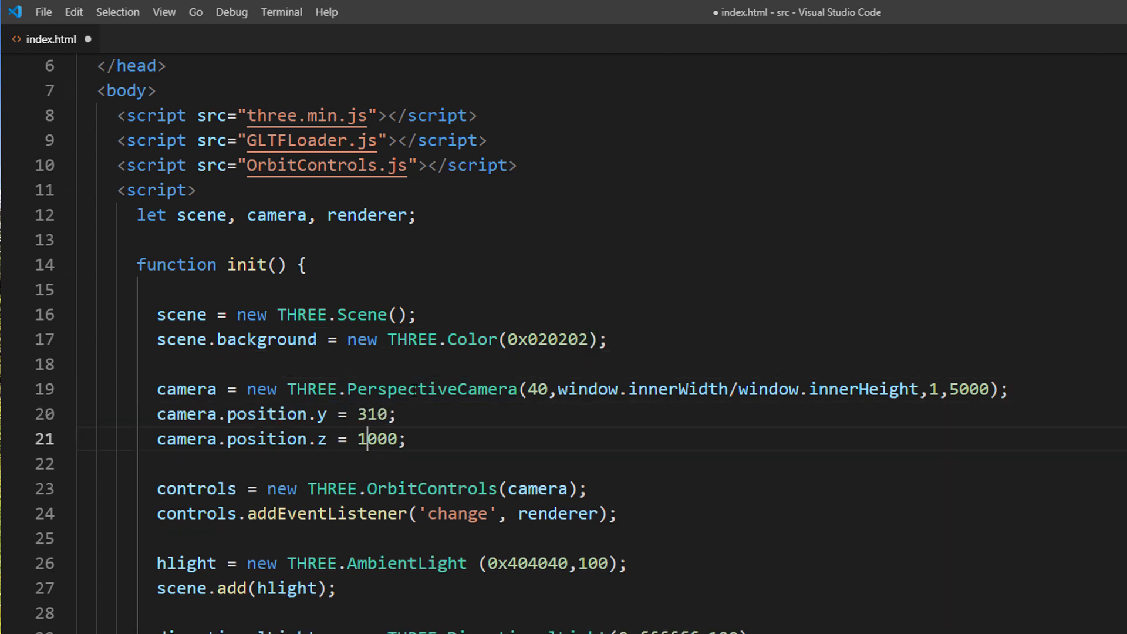
text(500);)
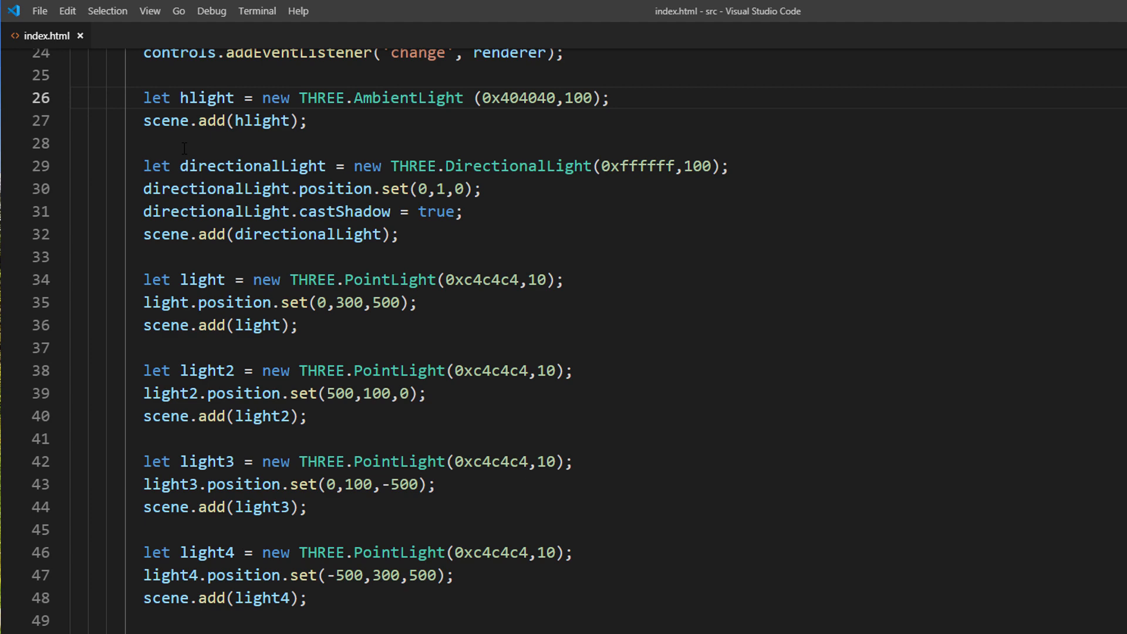
Step: Delete the ambient and point lights; directional light becomes 0xffccaa, intensity 3, at 0,0,-1
drag(144, 97, 308, 597)
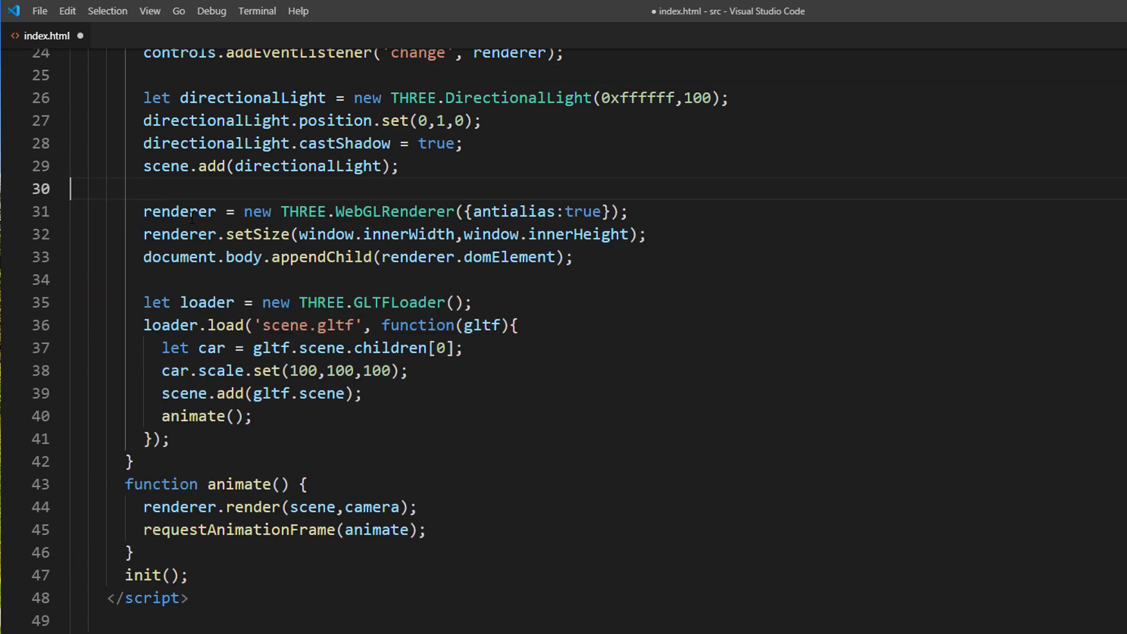
double_click(653, 98)
text(ccaa)
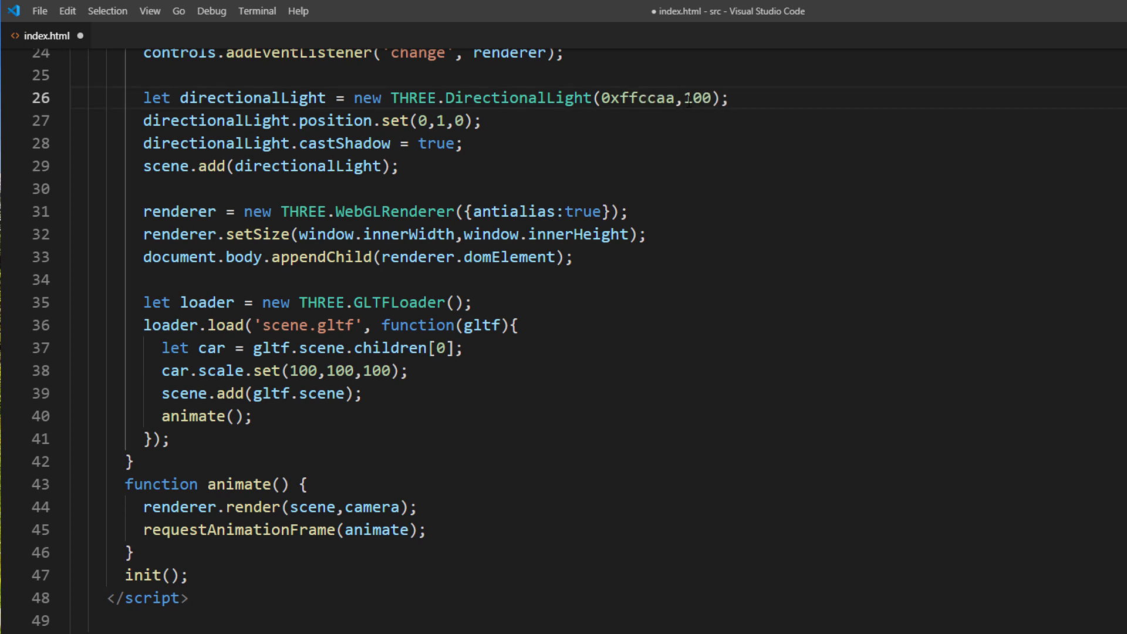
text(3)
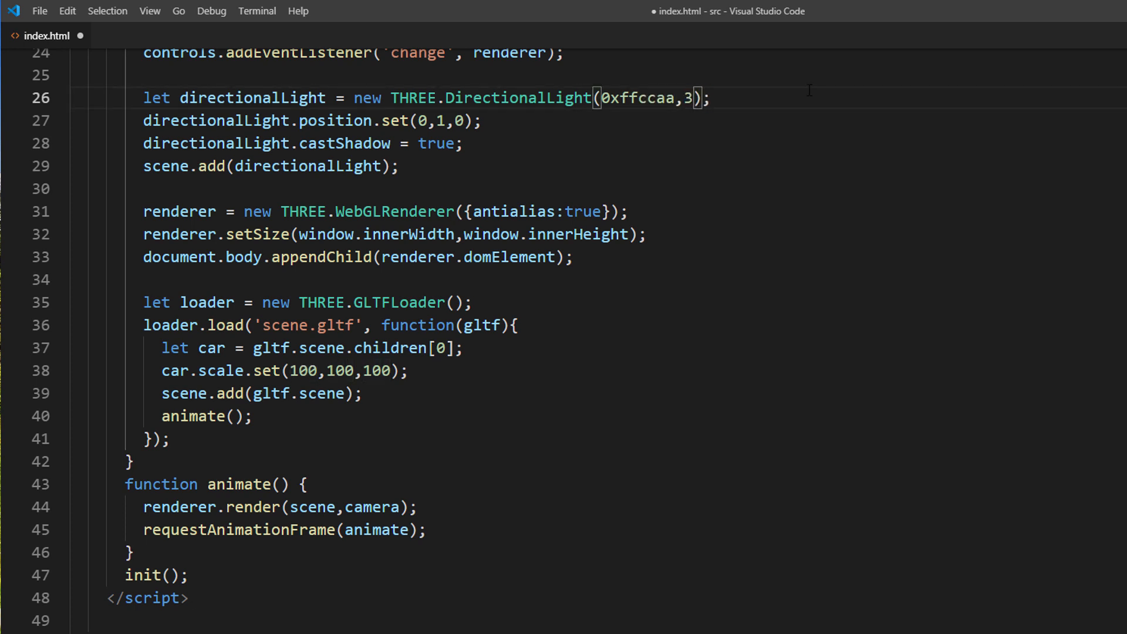
text(0)
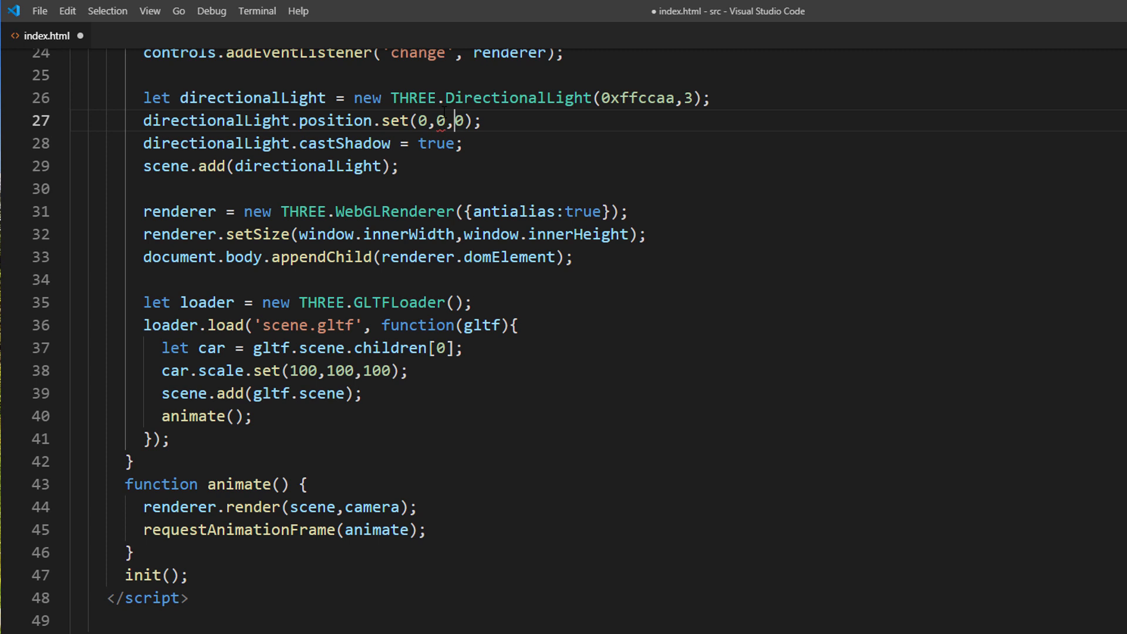
text(-1)
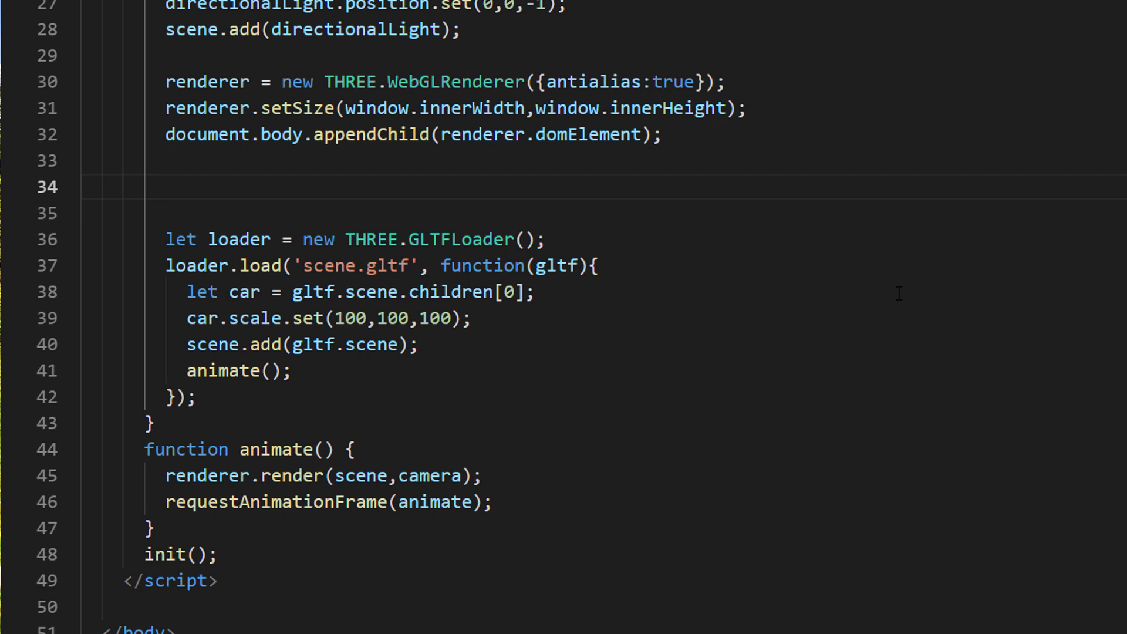
Step: Declare a CircleGeometry of radius 220, a MeshBasicMaterial and the circle mesh
text(cie)
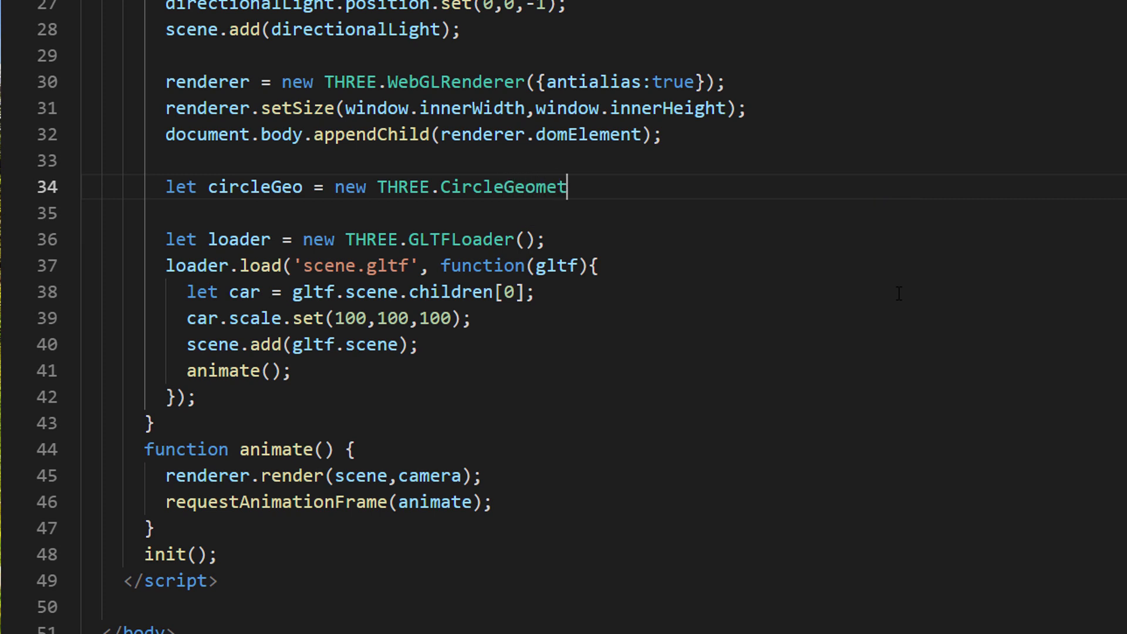
text(ry(220,5))
text(let circle)
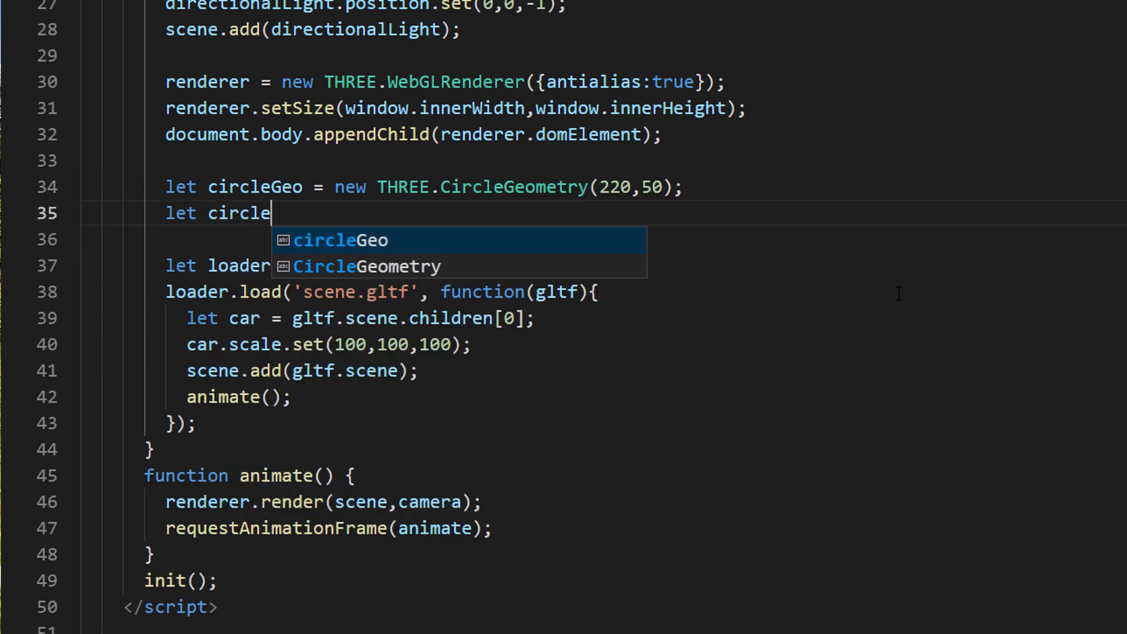
text(Mat = new THREE.Mesh)
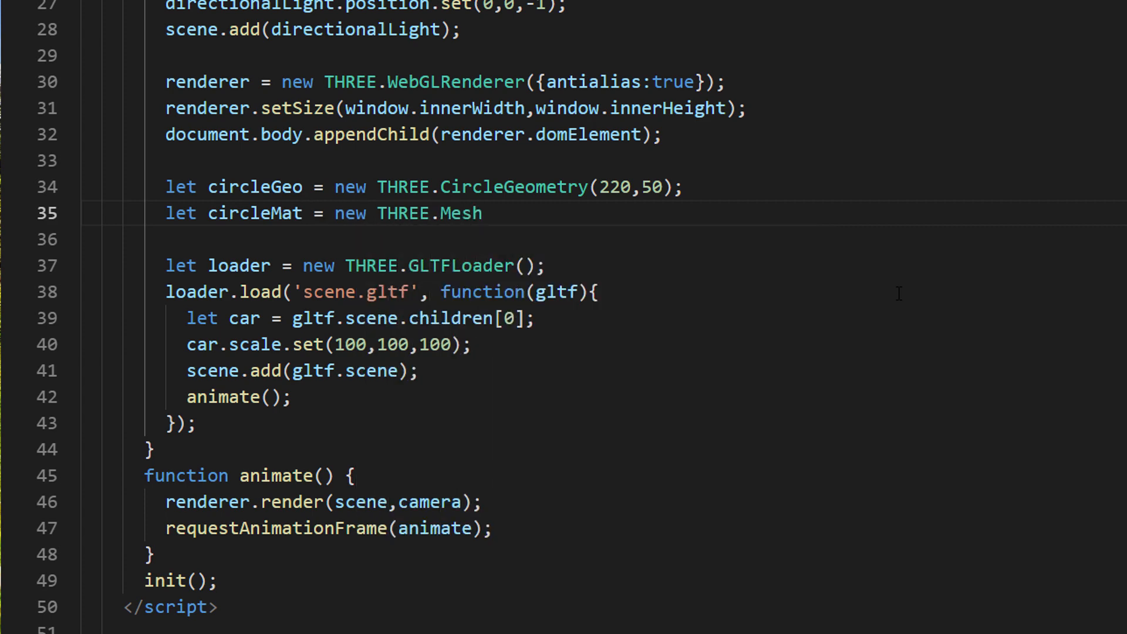
text(BasicMaterial({color: 0xffccaa});)
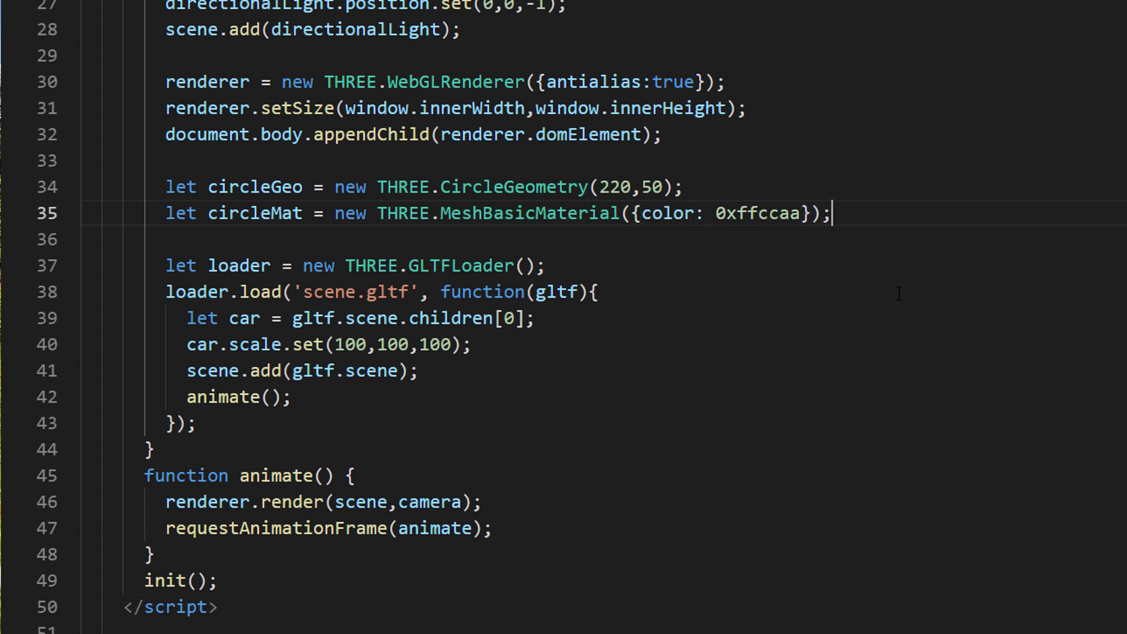
text(let circle)
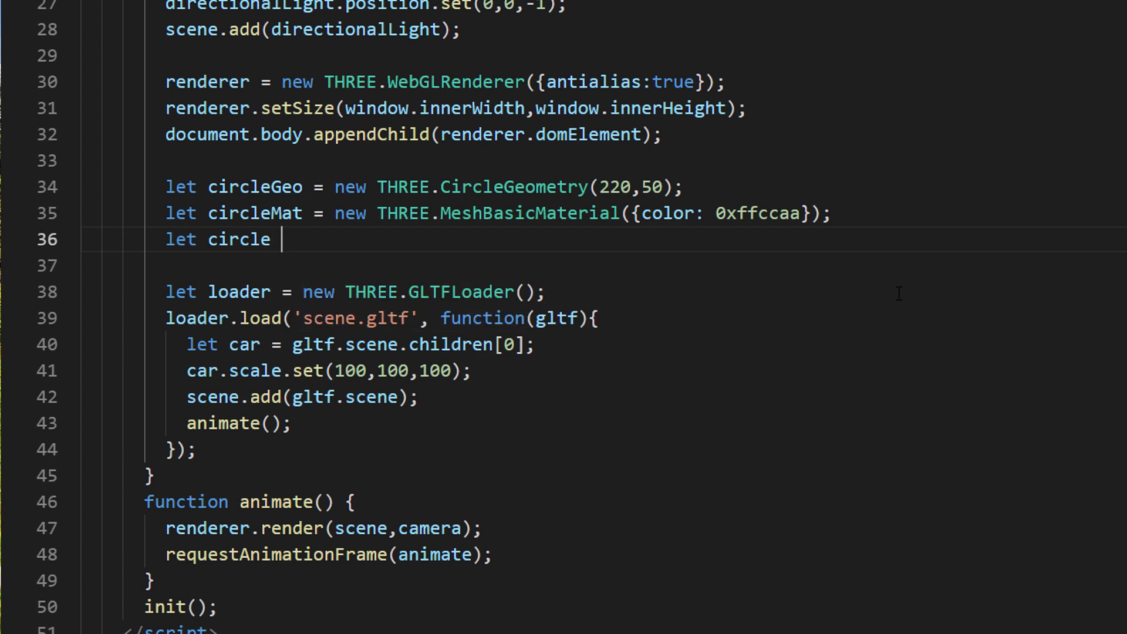
text(= new THREE.Mesh(circleGeo)
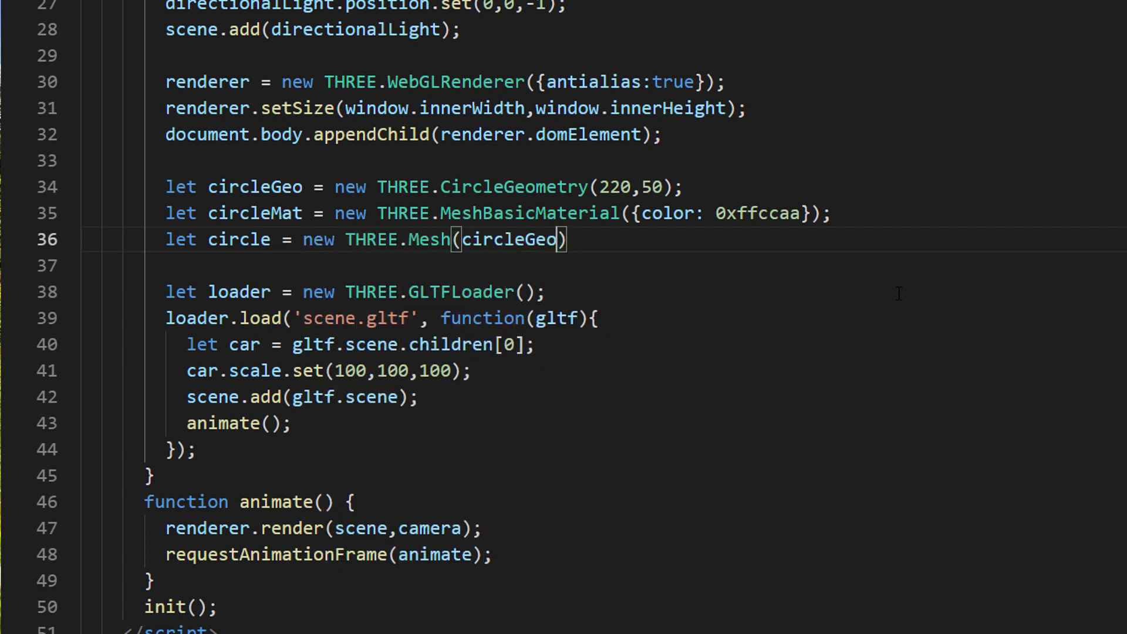
text(, circleMat)
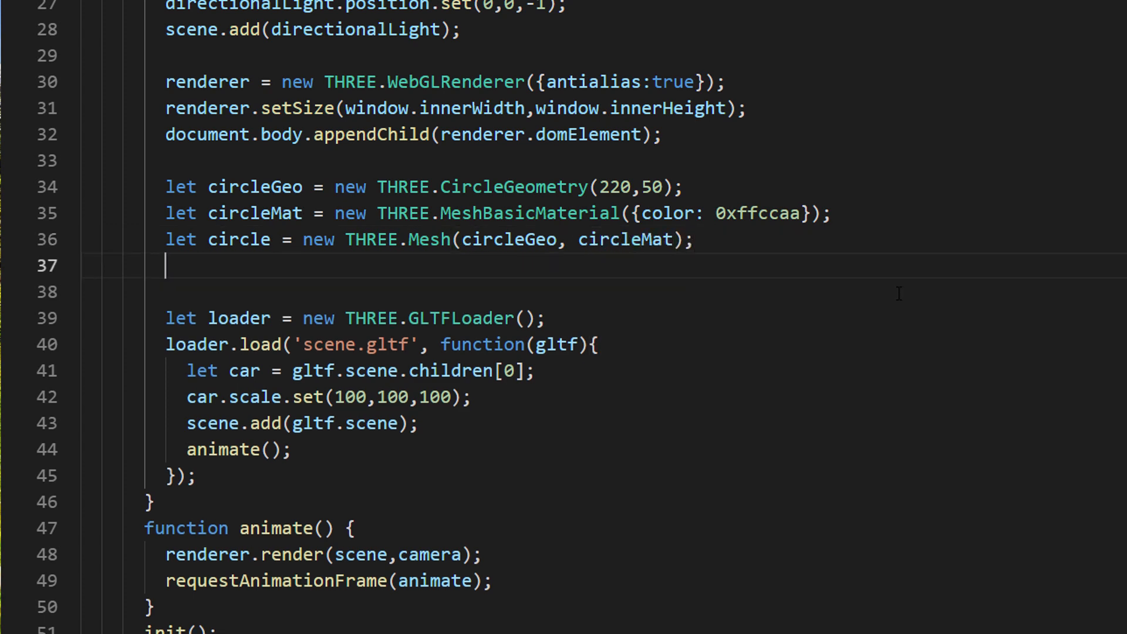
Step: Position the circle at (0, 100, -500), stretch x by 1.2 and add it to the scene
text(circle.positio)
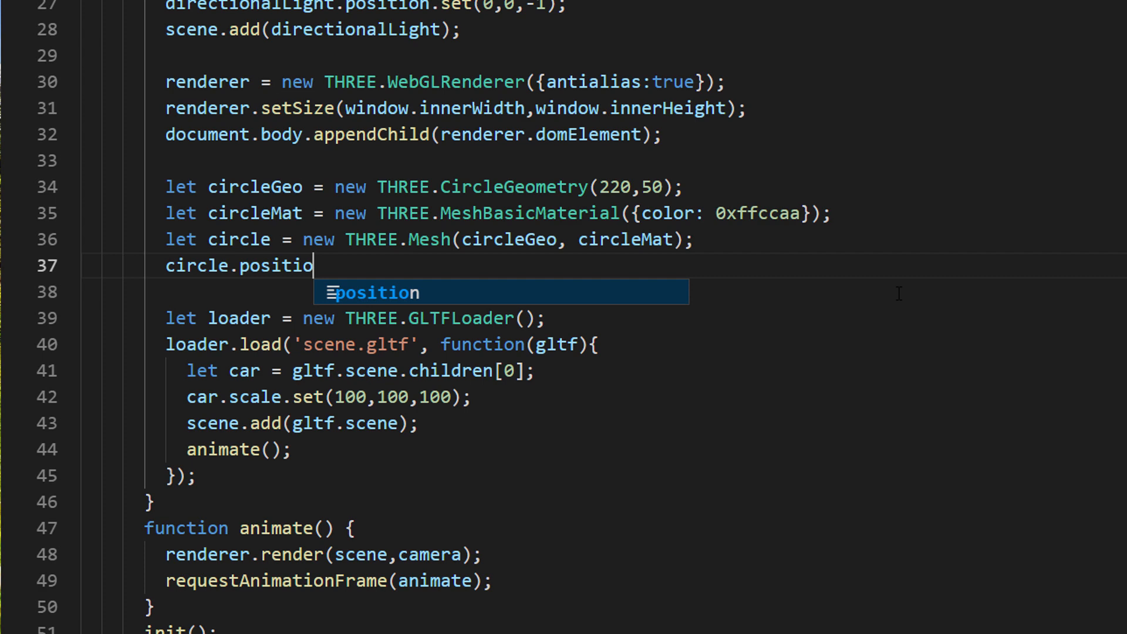
text(n.set(0 ,100))
click(645, 292)
text(c)
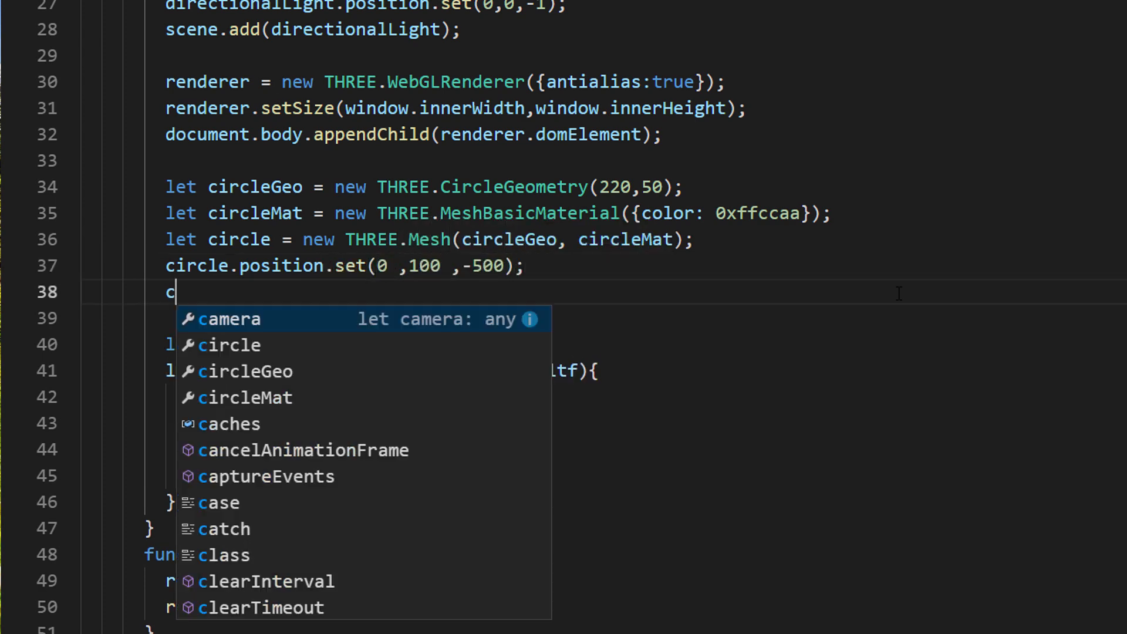
text(ircle.scale.x)
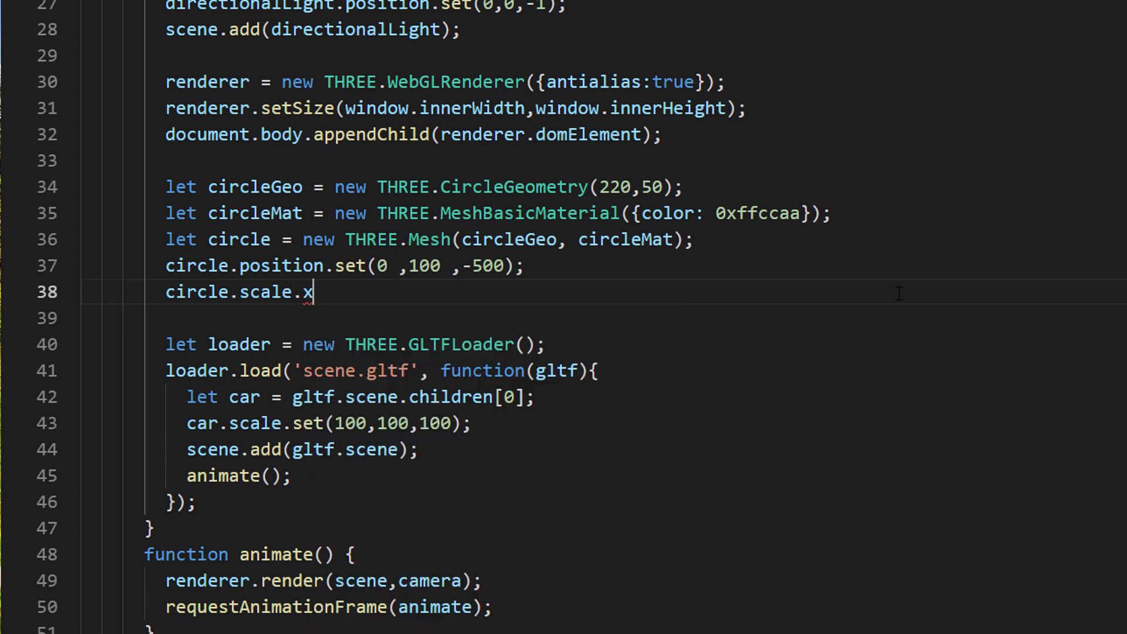
text(etX(1.2))
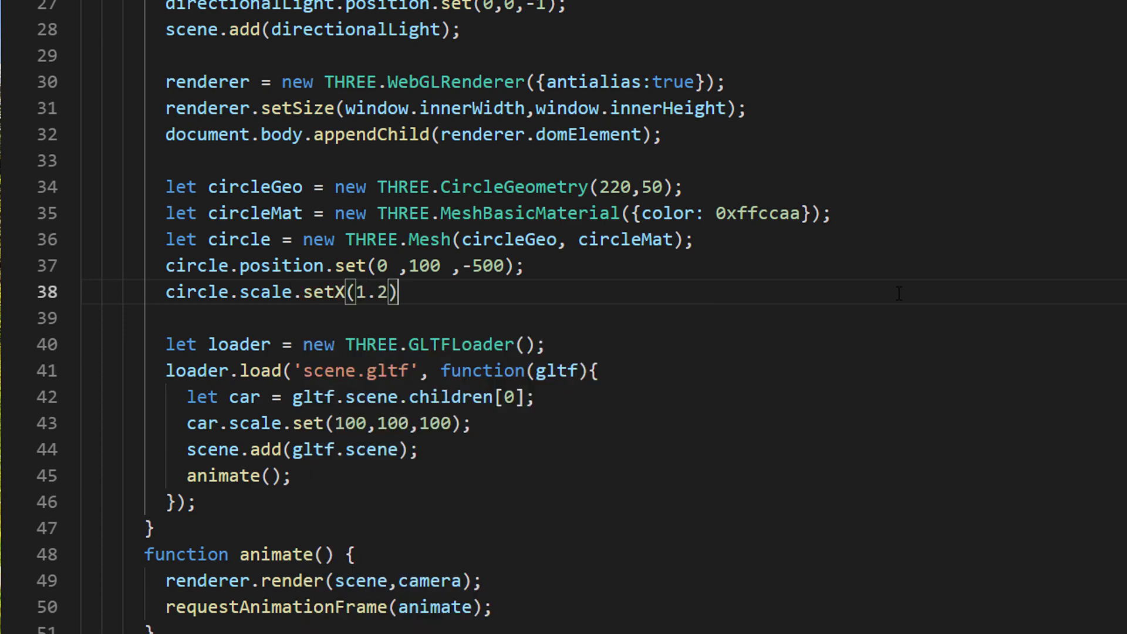
text(scene.add)
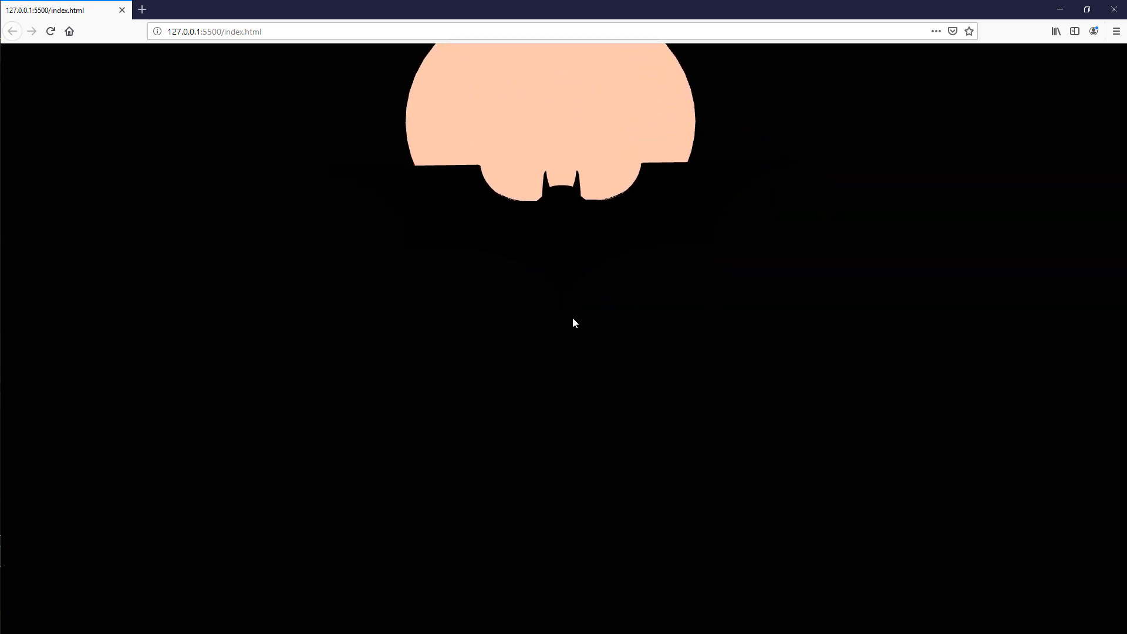
mouse_move(610, 392)
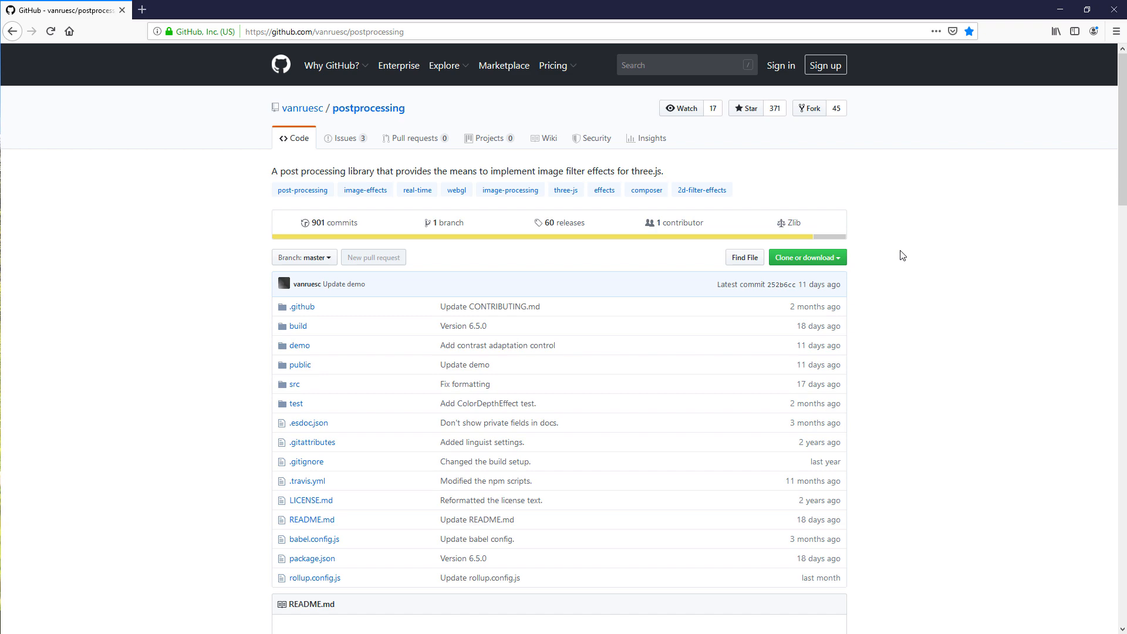
Step: Scroll the postprocessing README down to its Installation and Usage sections
scroll(down, 3)
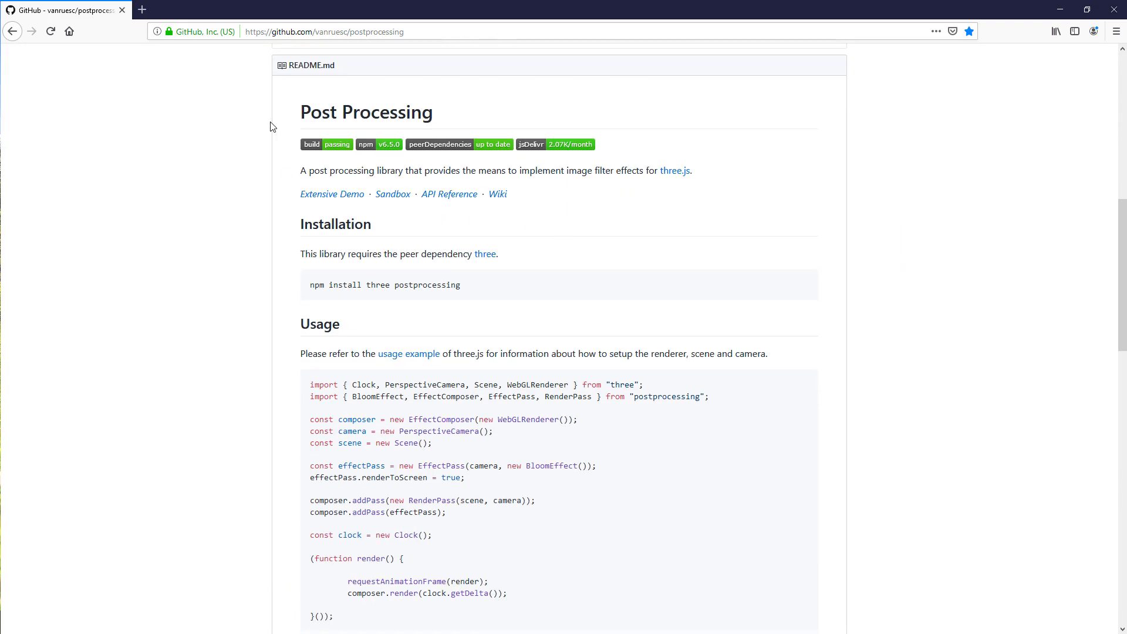
mouse_move(583, 213)
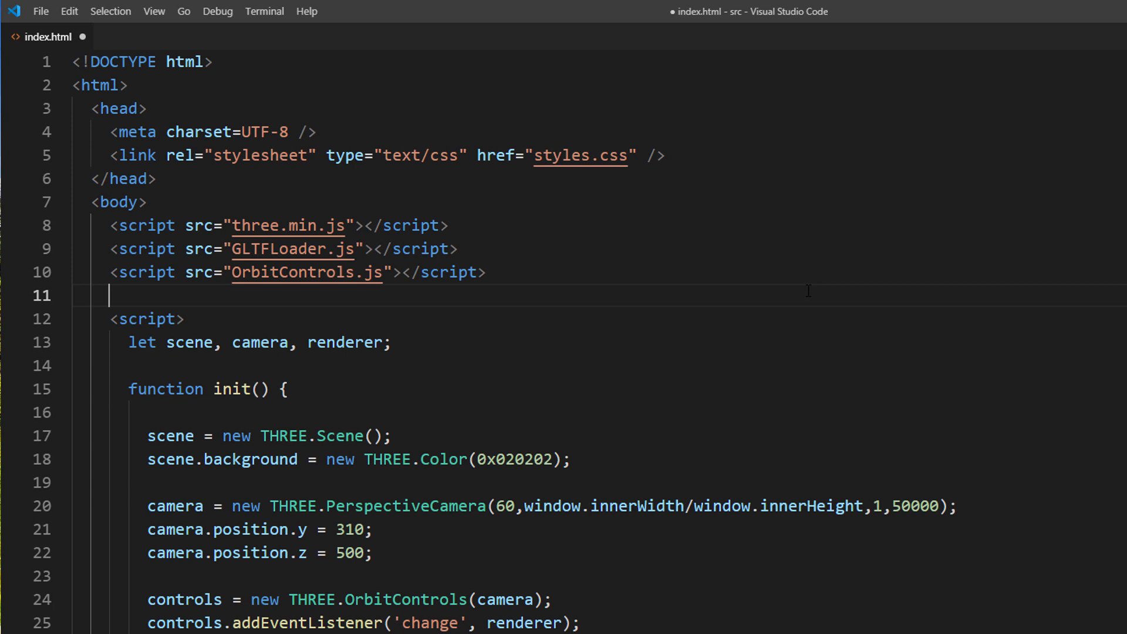
Step: Add a script tag loading postprocessing.min.js
text(<script src="po)
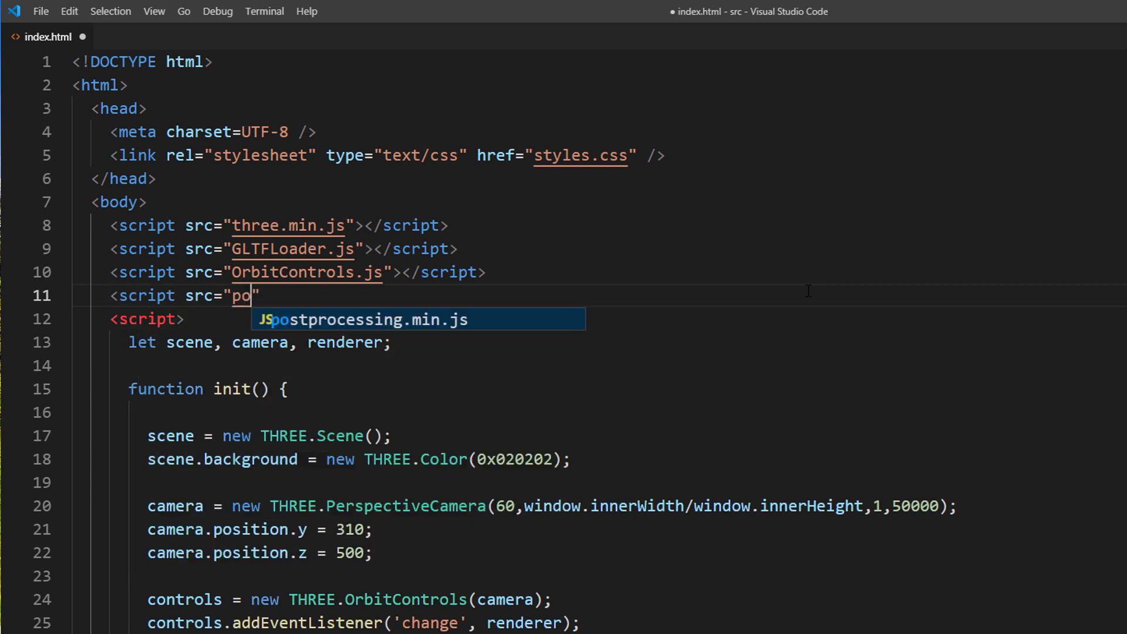
key(Tab)
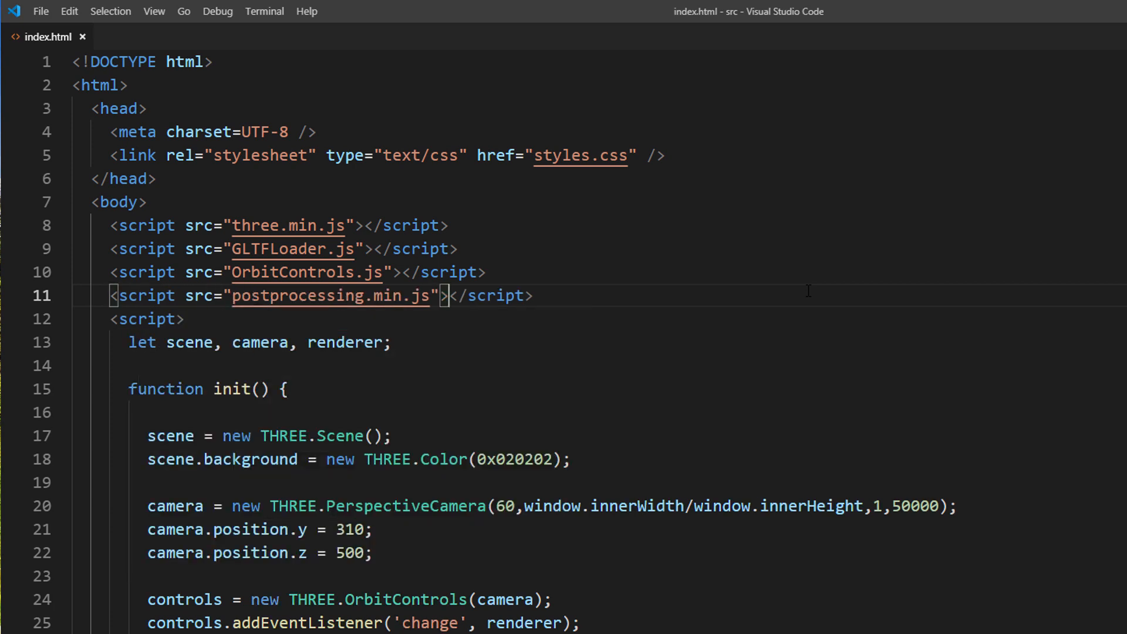
scroll(down, 3)
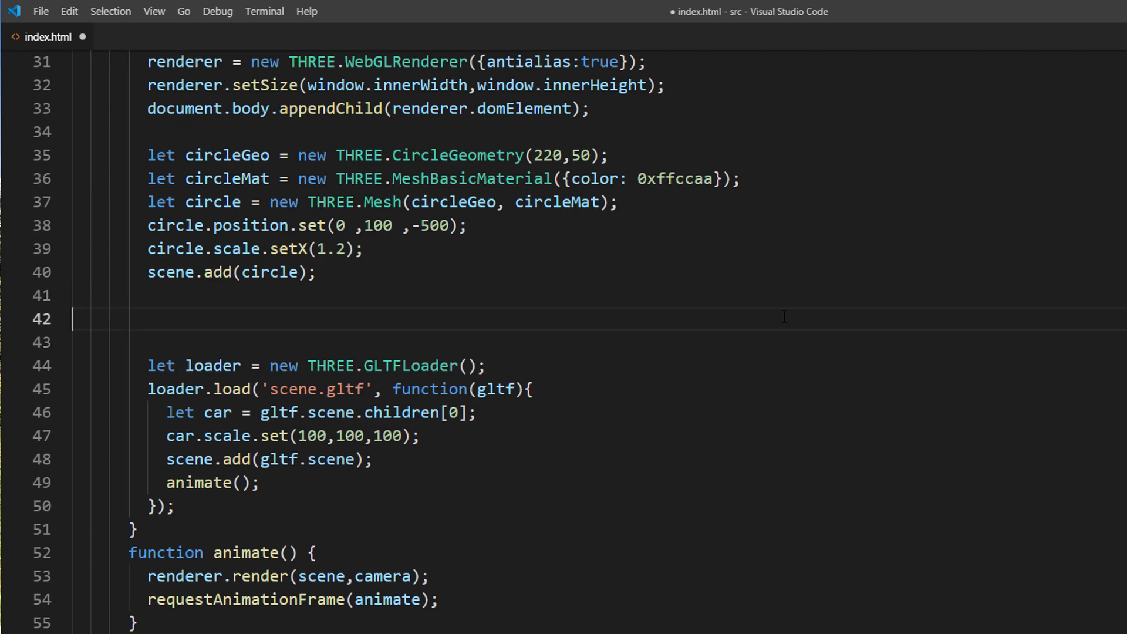
Step: Declare godraysEffect as a POSTPROCESSING.GodraysEffect on the camera and circle
text(let godraysEf)
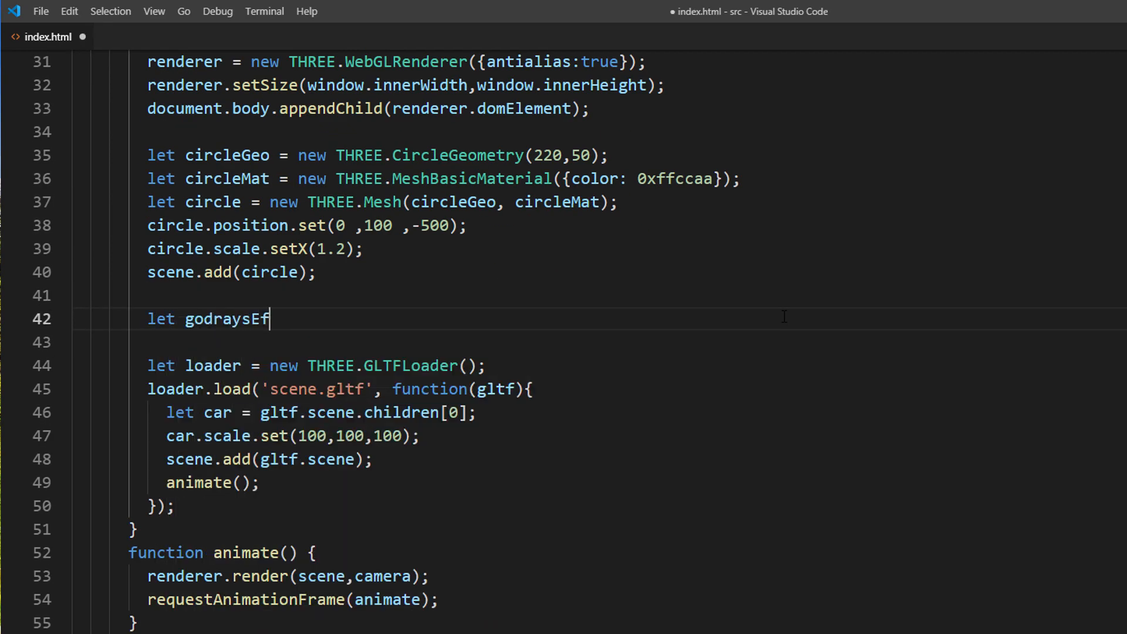
text(fect = new POSTPROCES)
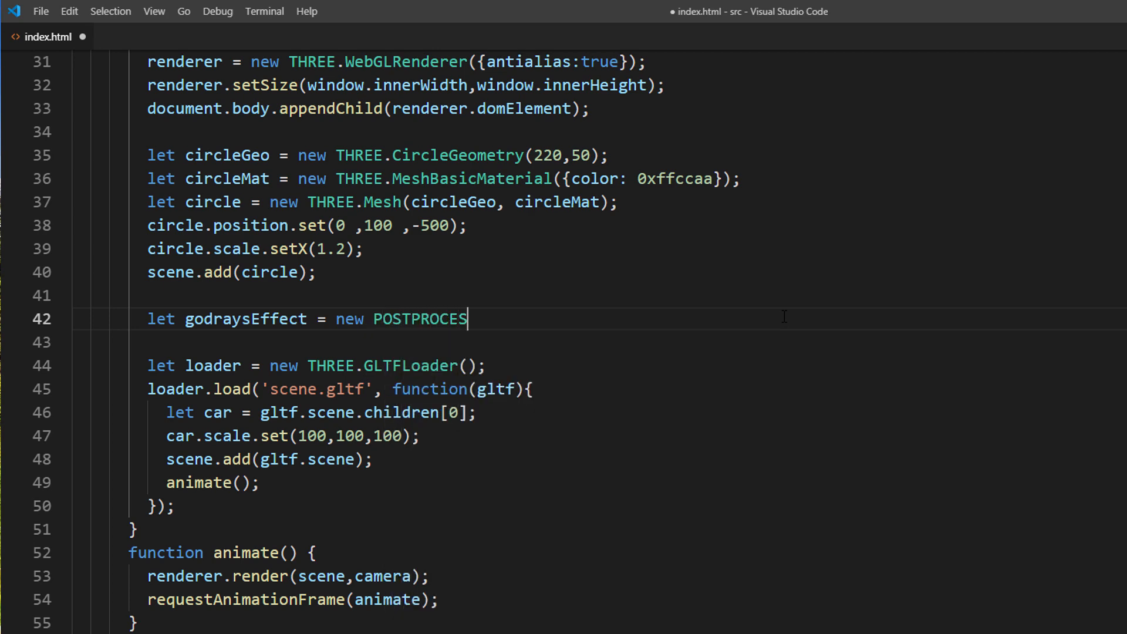
text(SING.Godray)
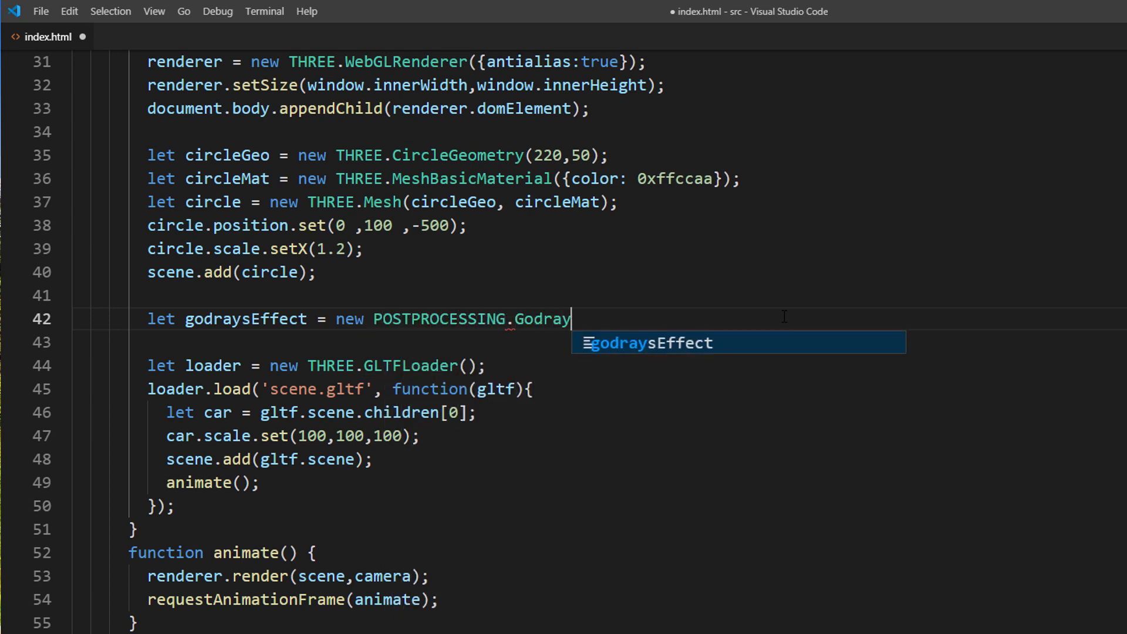
text(sEffect(camera)
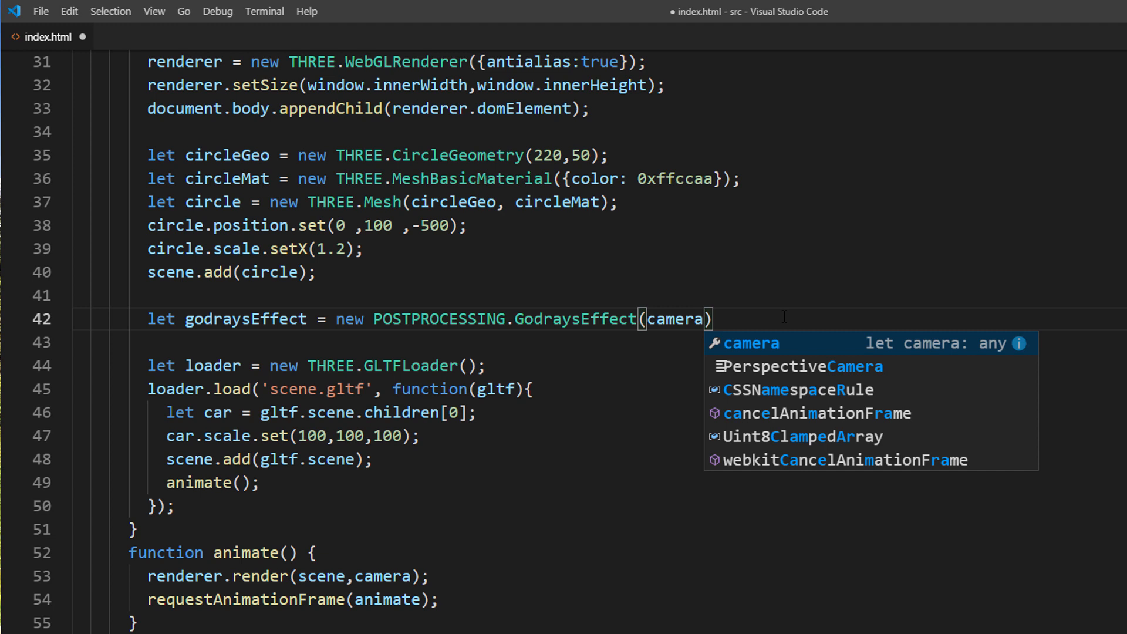
text(, circle, {})
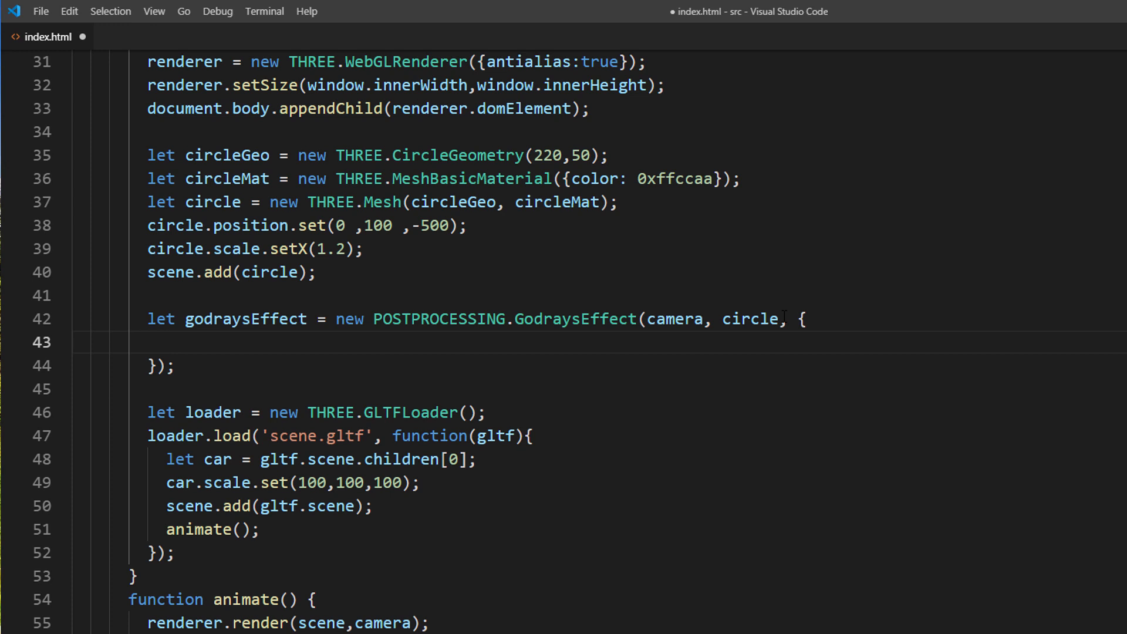
Step: Give the effect resolutionScale 1, density 0.6, decay 0.95, weight 0.9 and 100 samples
text(resoluti)
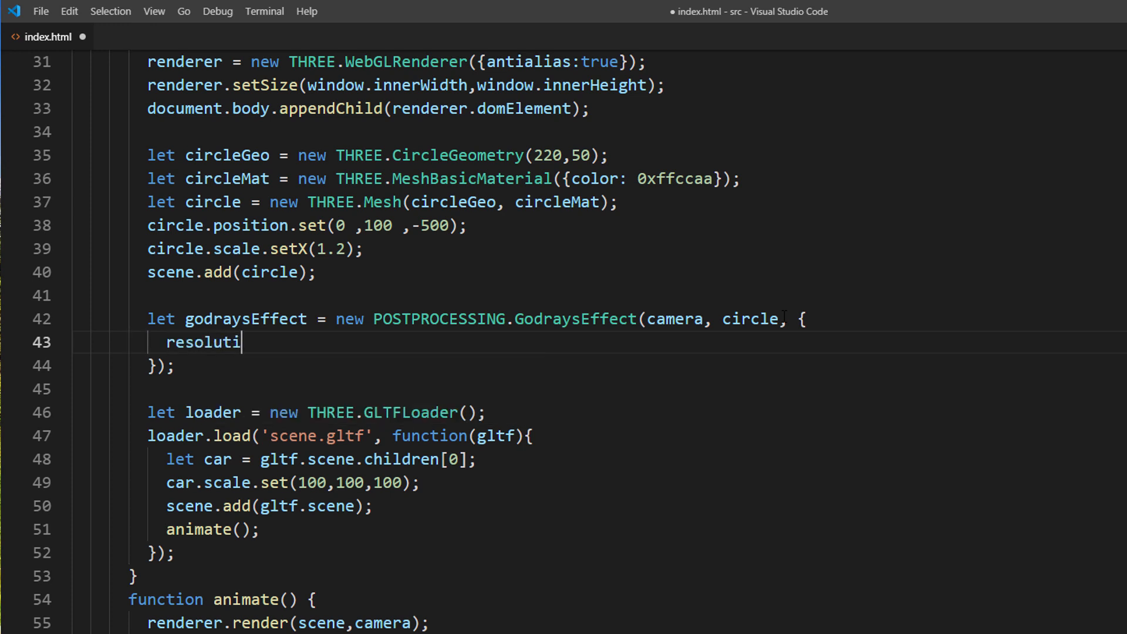
text(onScale)
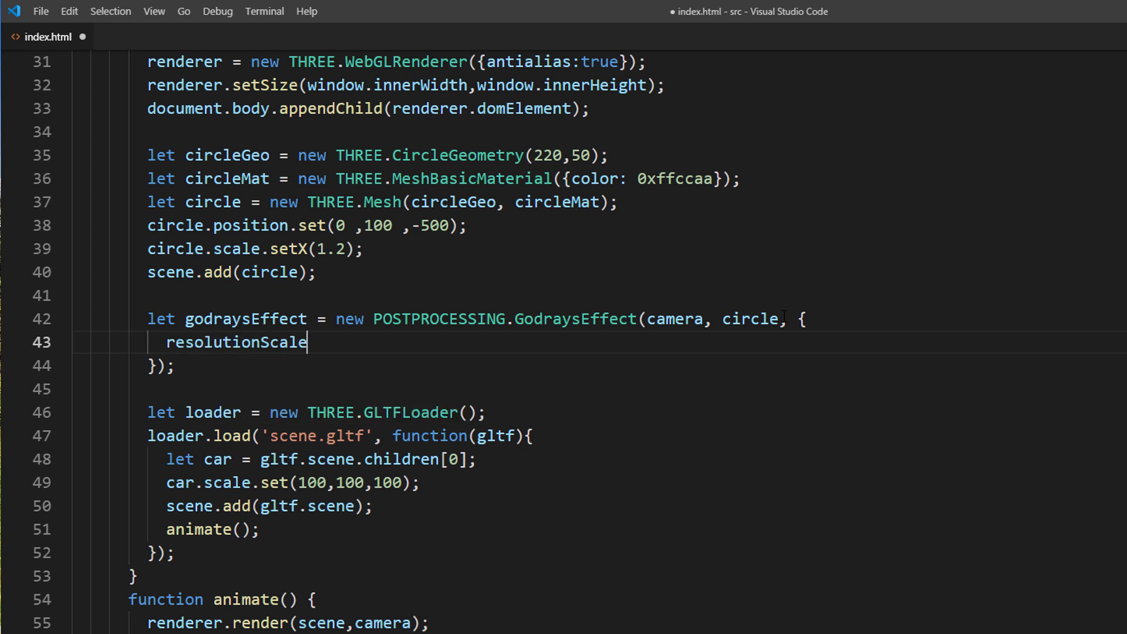
text(: 1,)
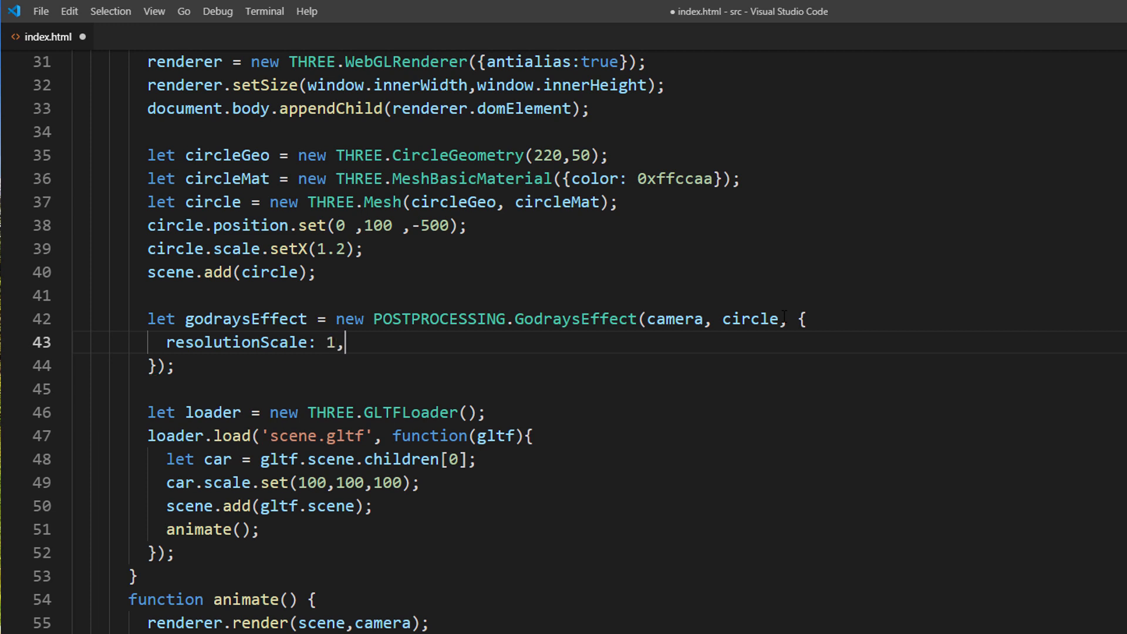
text(density:)
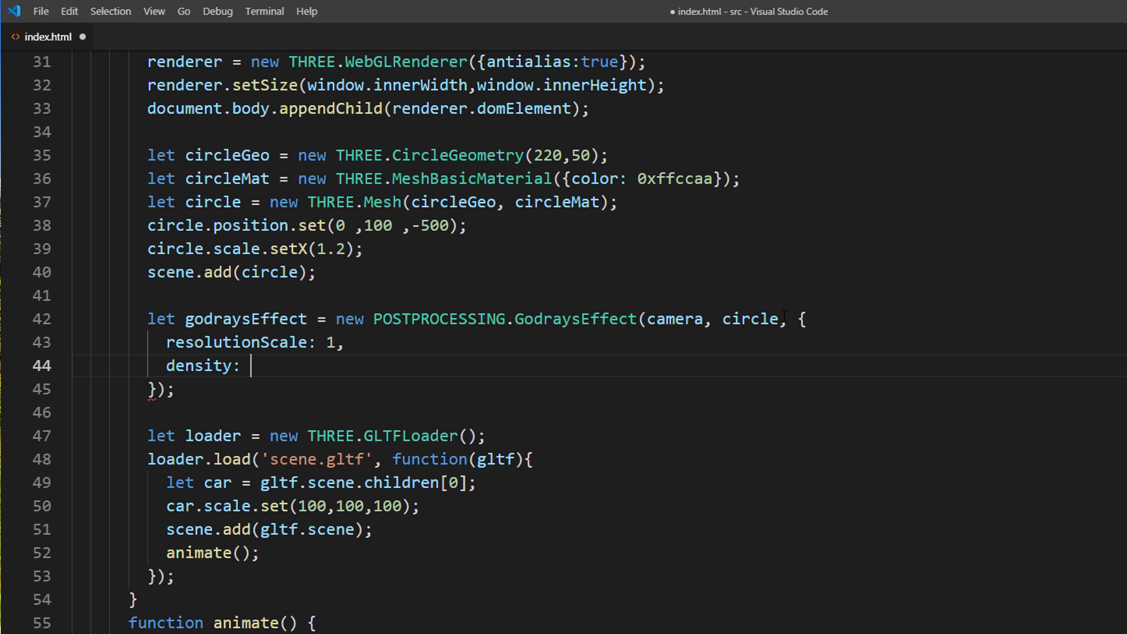
text(0.6,)
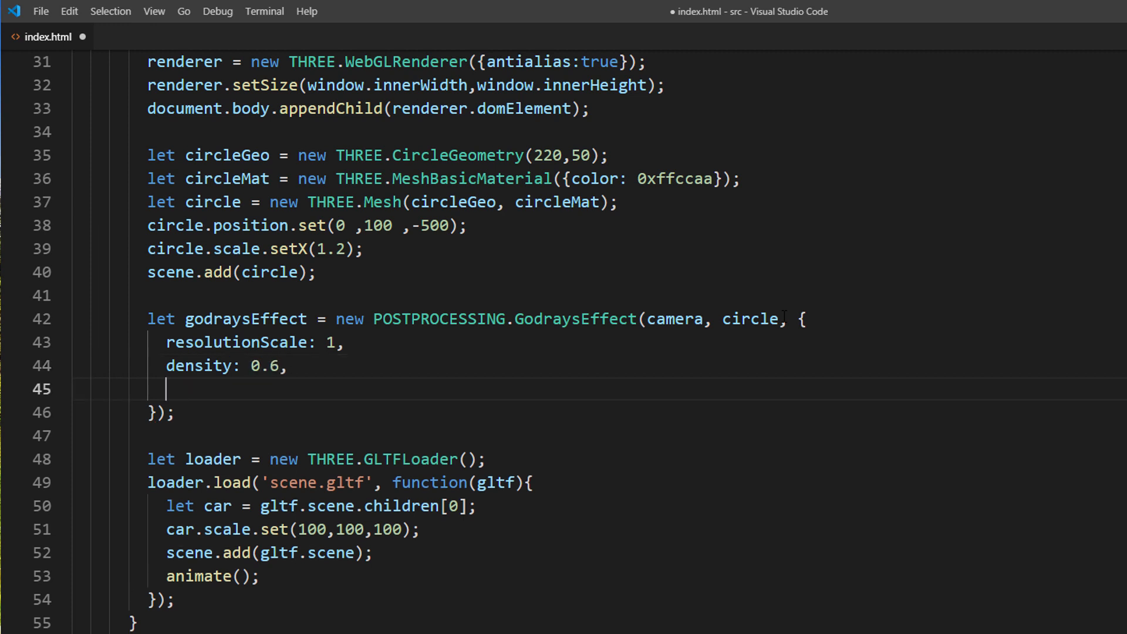
text(decay:)
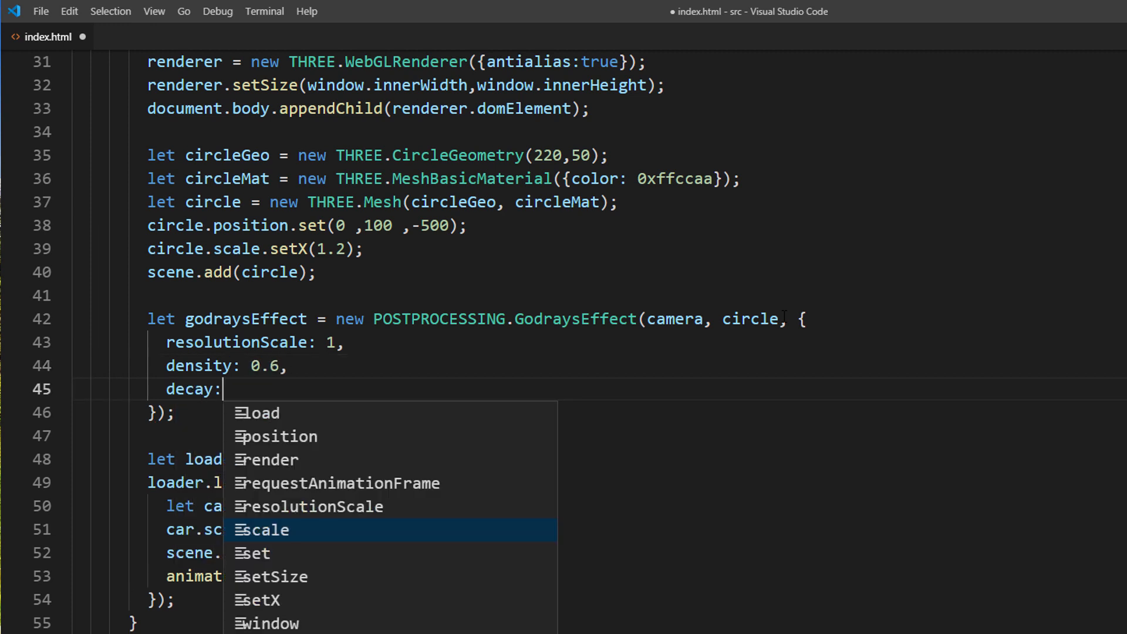
text(0.95,)
text(w)
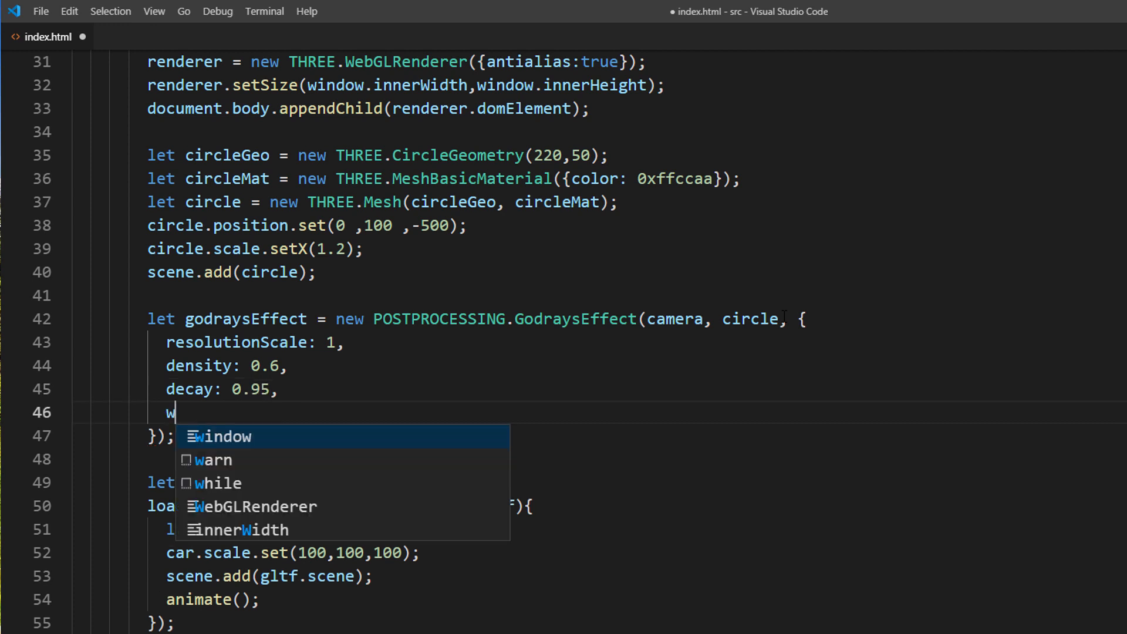
text(eight:)
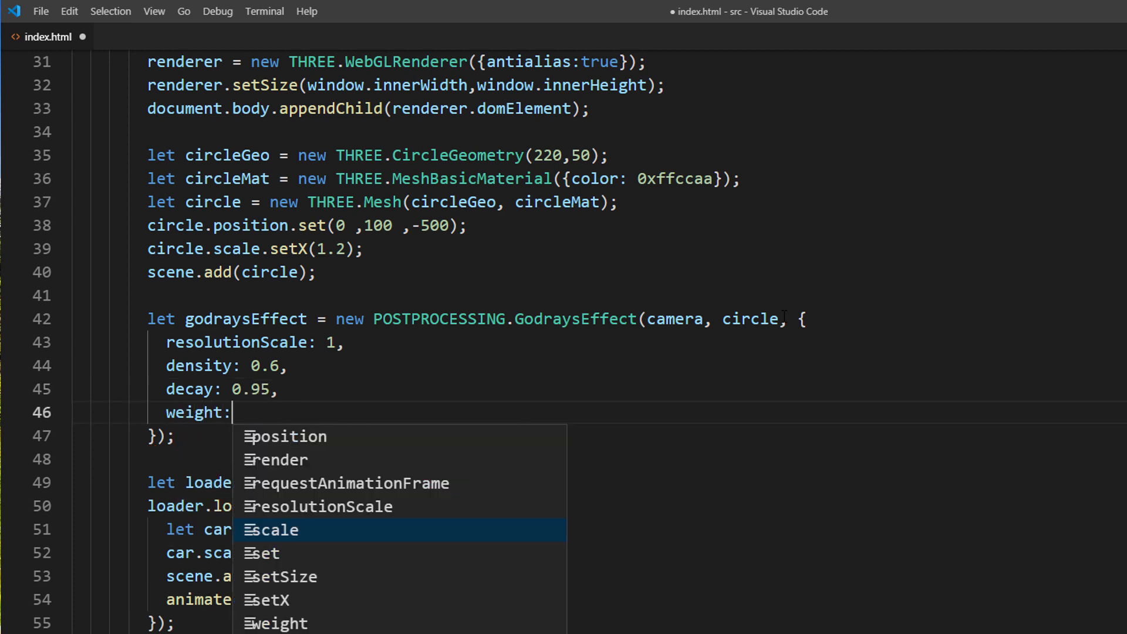
text(0.9,)
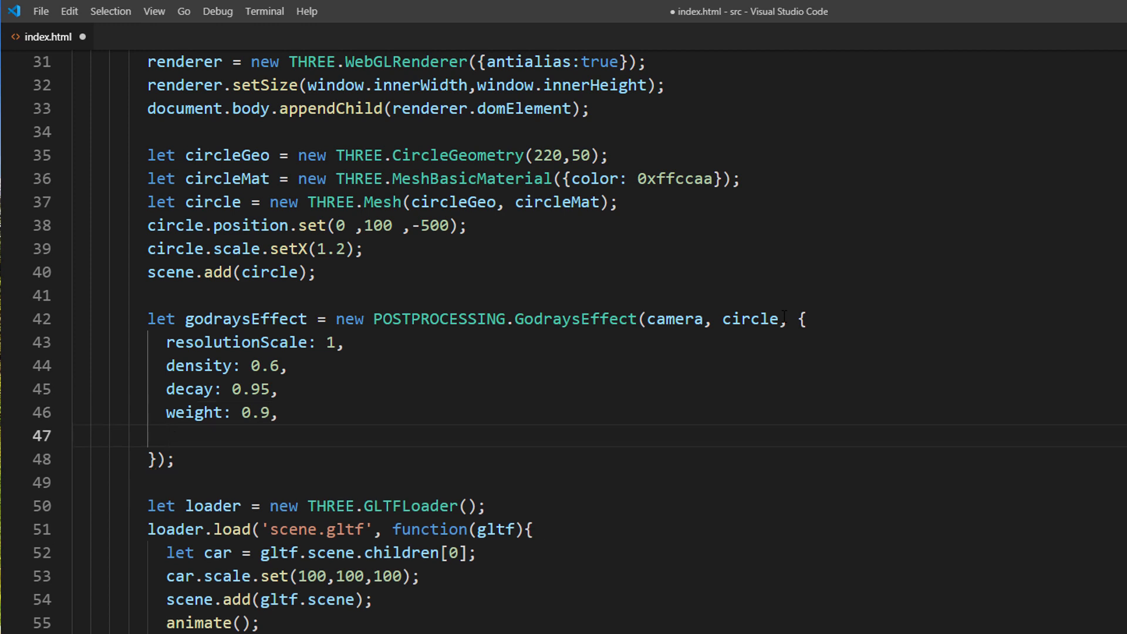
text(sample)
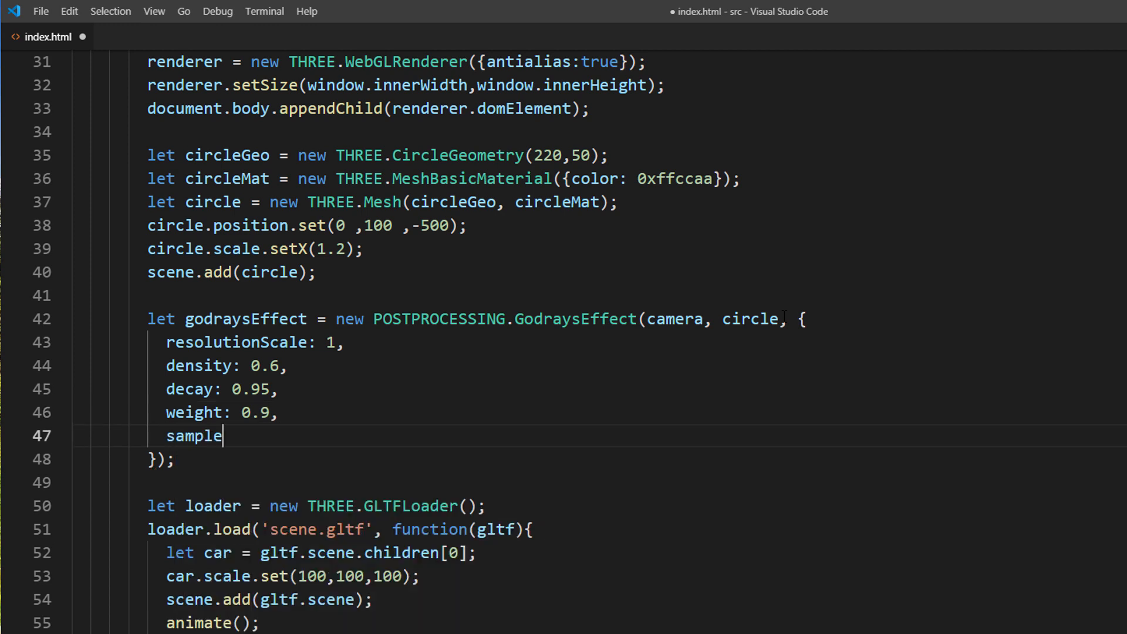
text(s: 100)
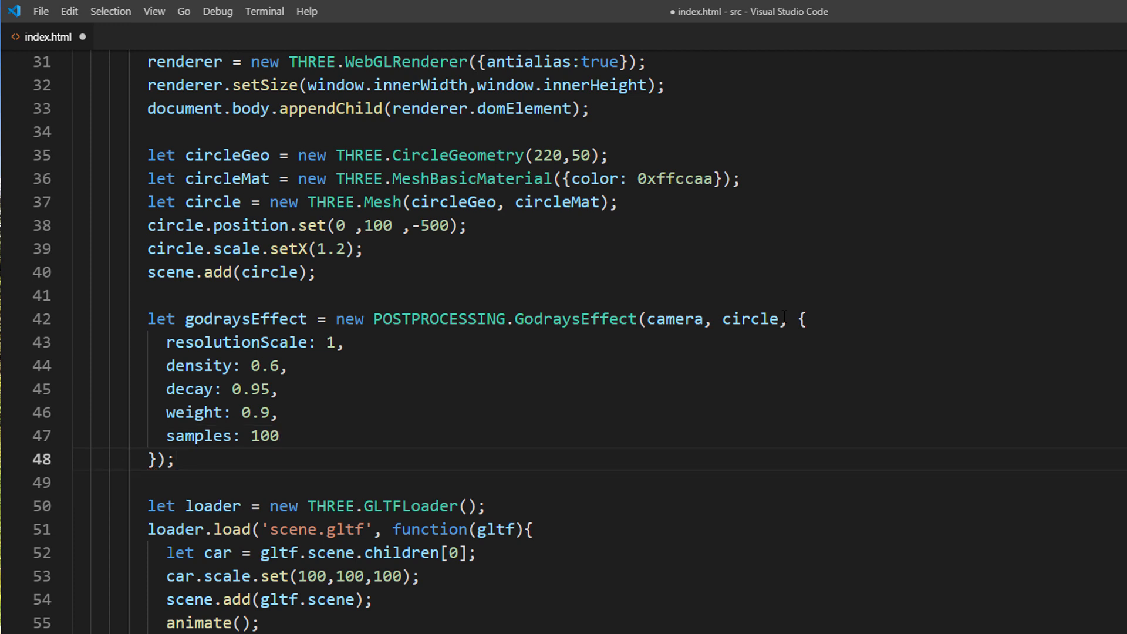
key(Enter)
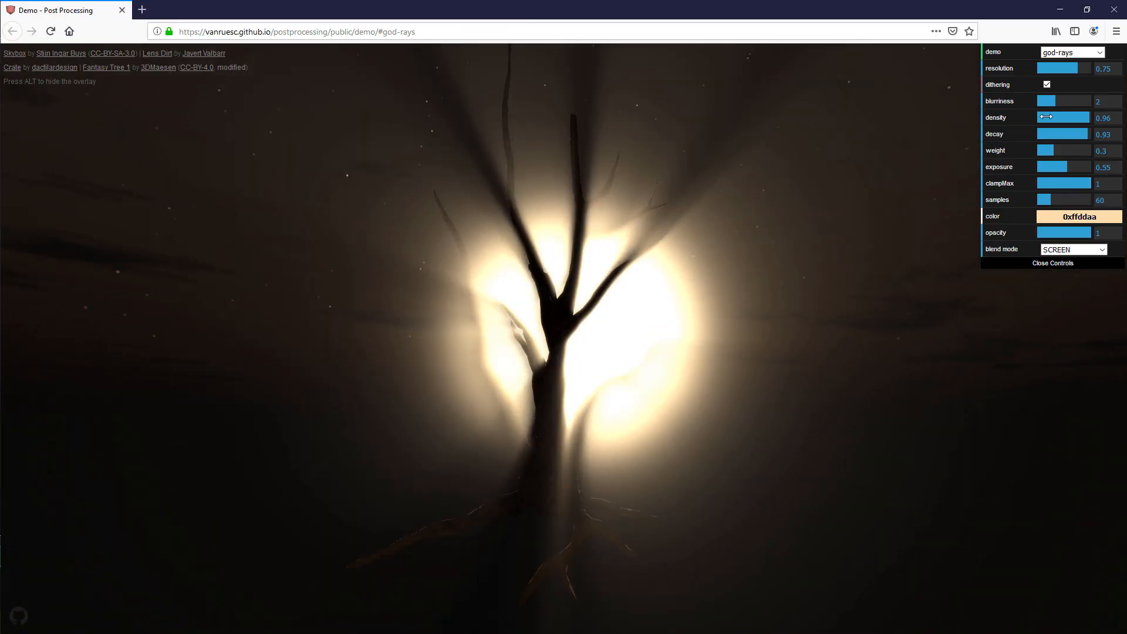
Step: Try the density slider on the postprocessing god-rays demo
drag(1076, 134, 1059, 134)
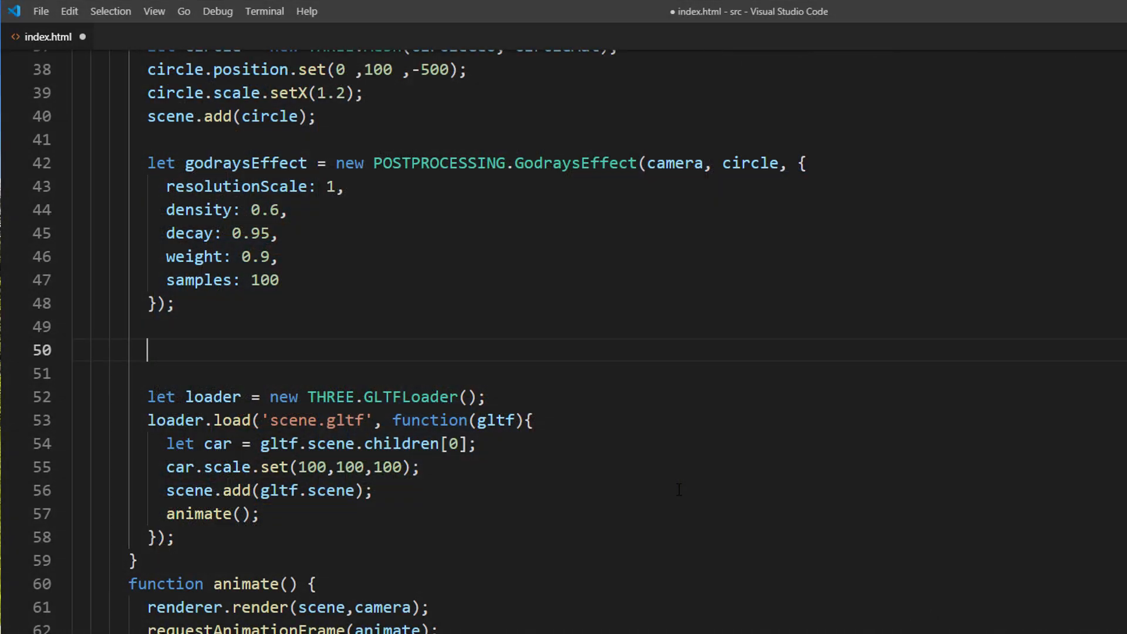
Step: Declare renderPass as a POSTPROCESSING.RenderPass of the scene and camera
text(let renderPas)
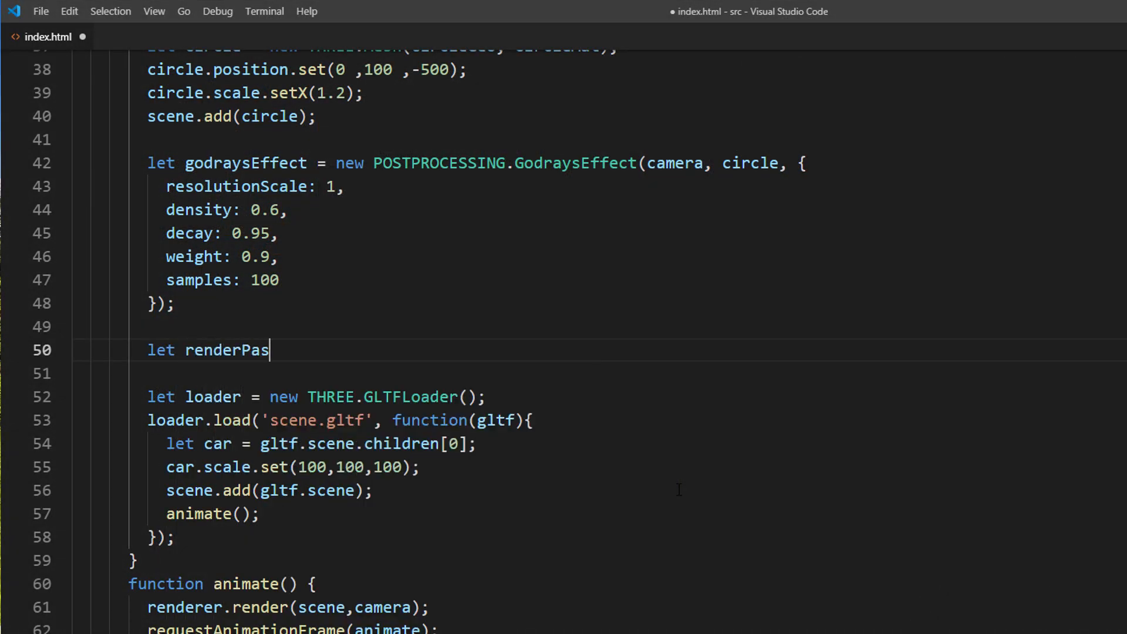
text(s = new POSTPR)
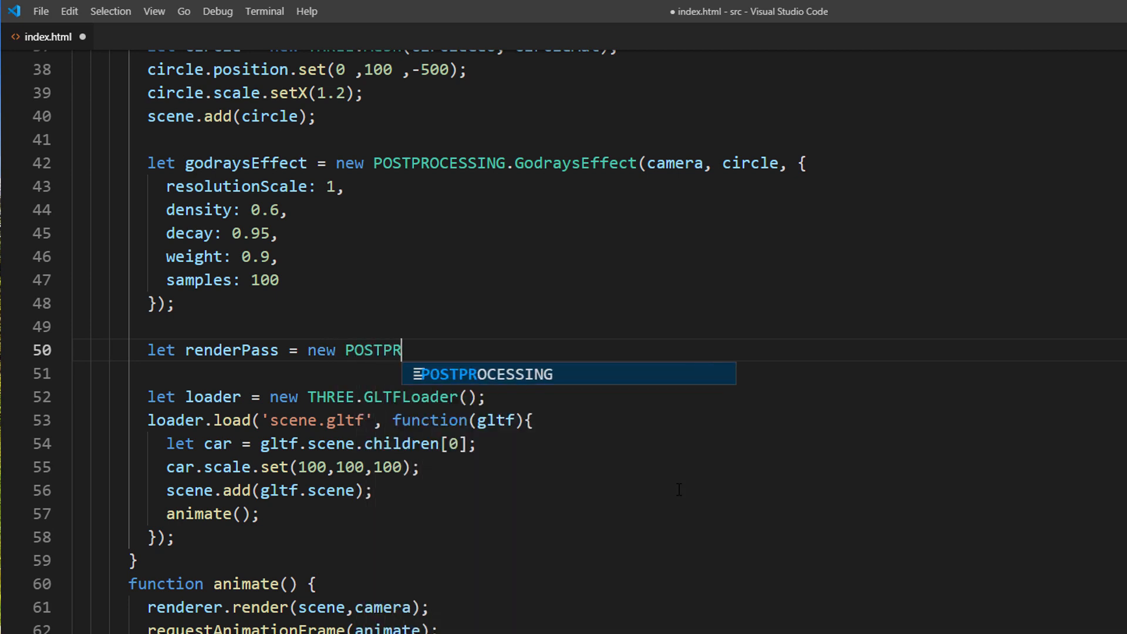
text(OCESSING.RenderPass)
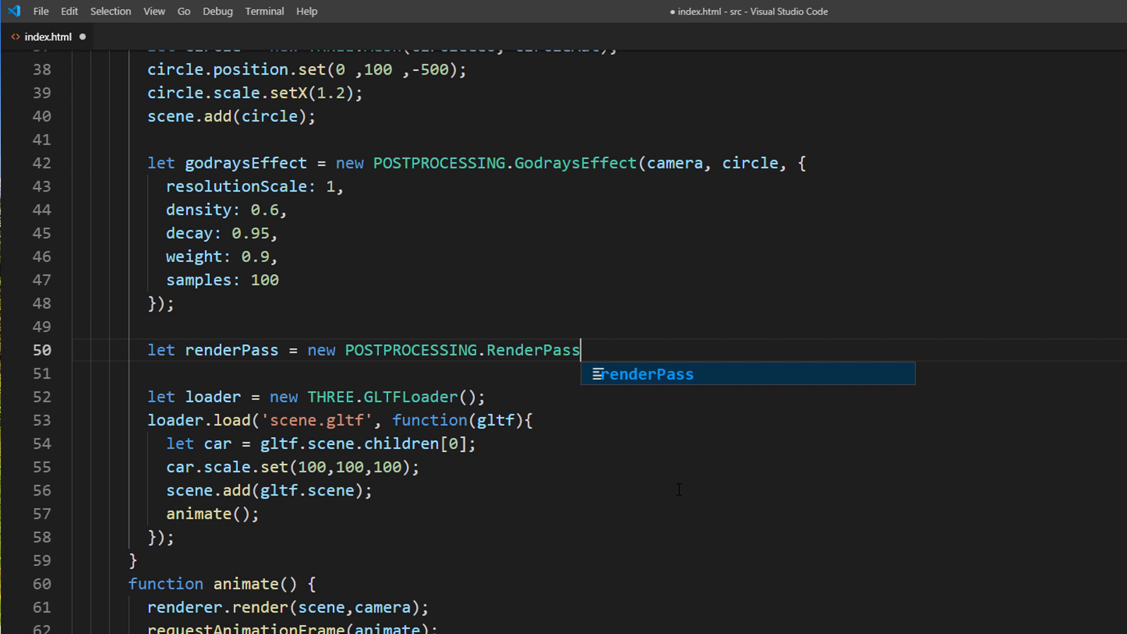
text((scene, camera);)
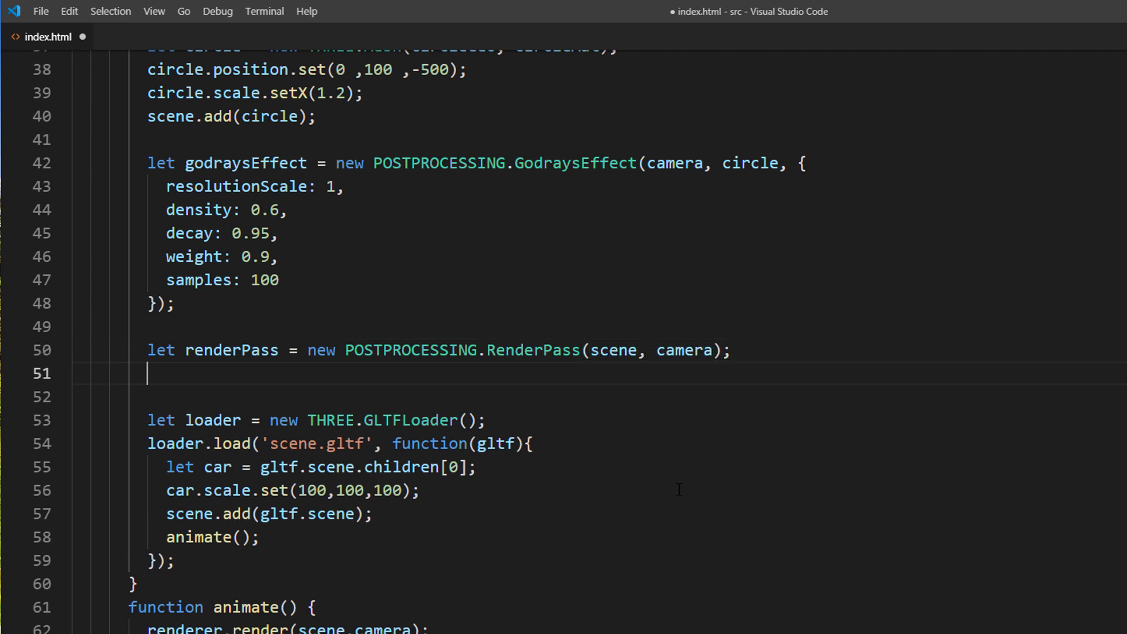
Step: Declare effectPass as a POSTPROCESSING.EffectPass with the camera and godraysEffect
text(let effect)
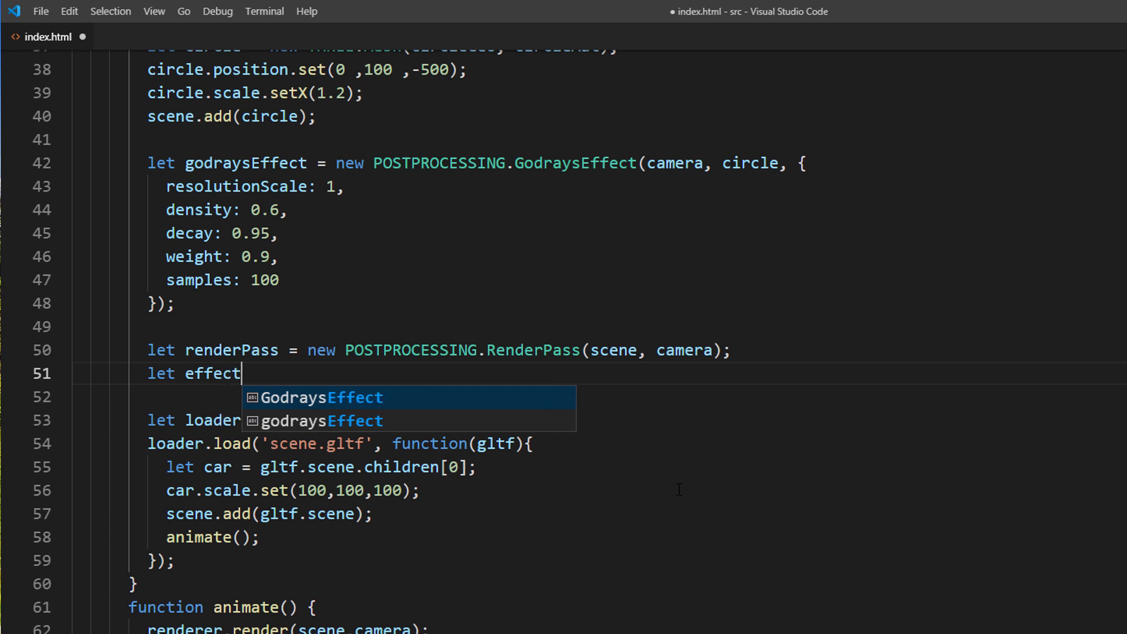
text(Pass = n)
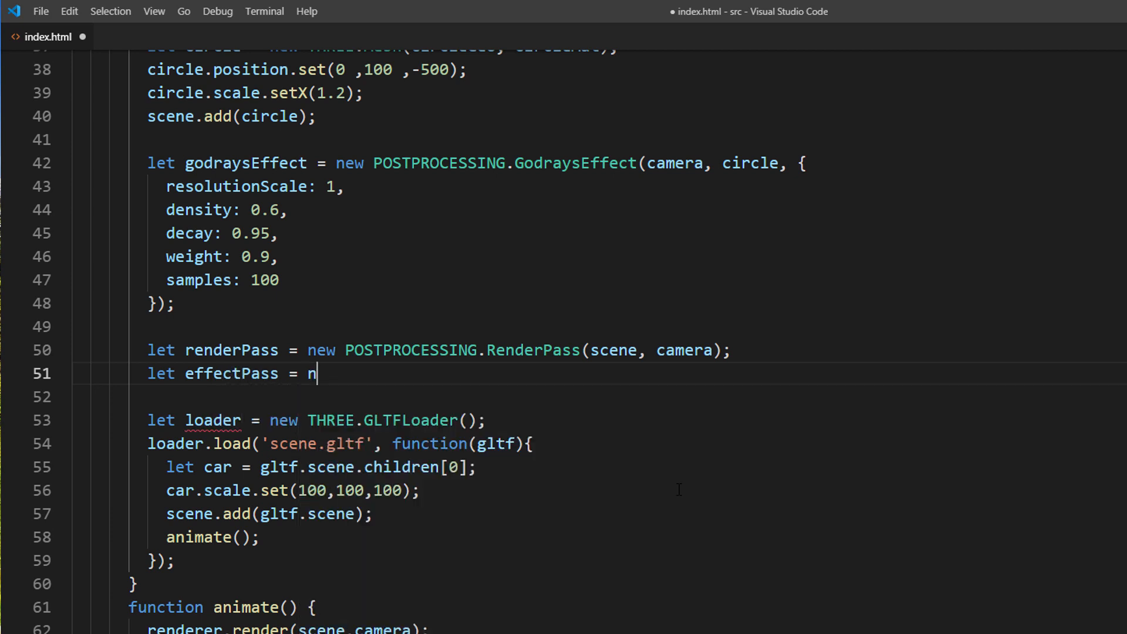
text(ew POSTPROCESSING.)
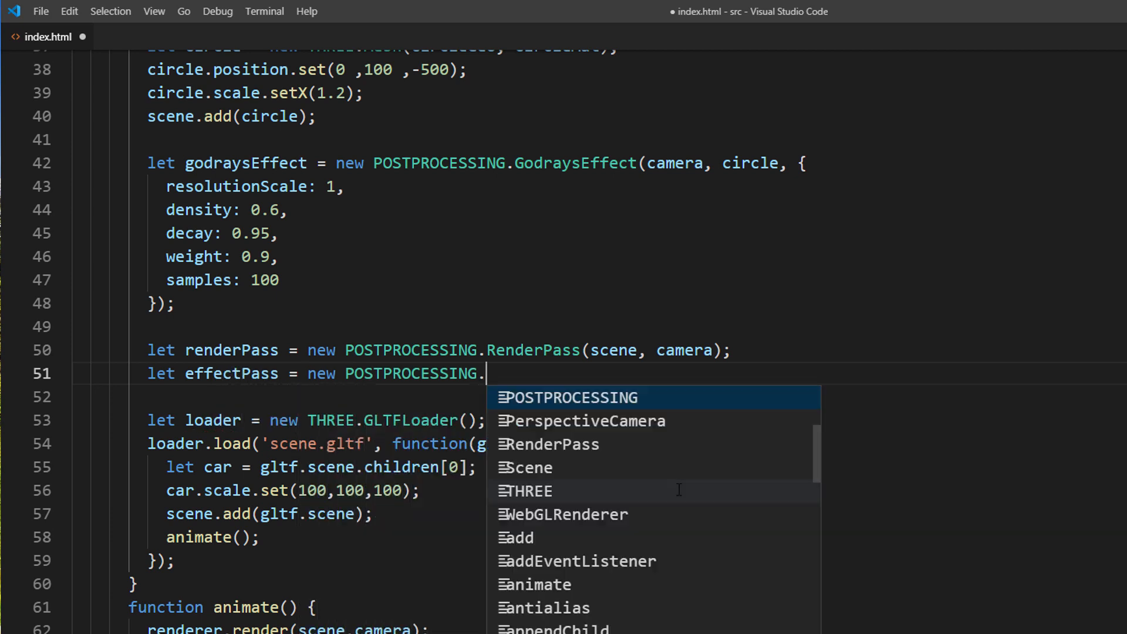
text(EffectPass)
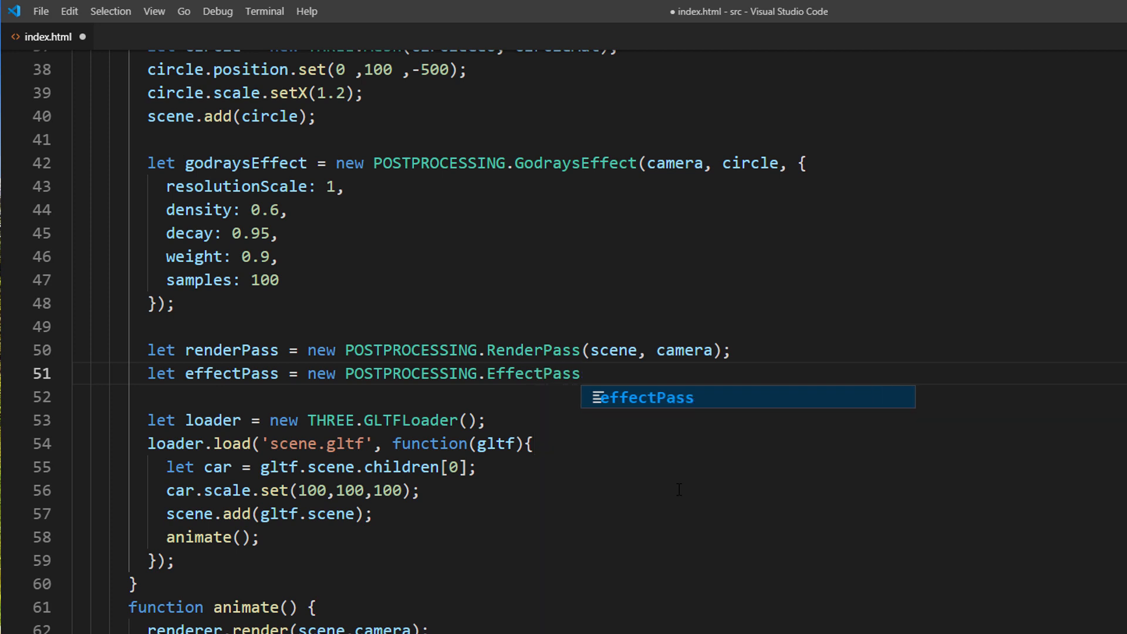
text((camera,)
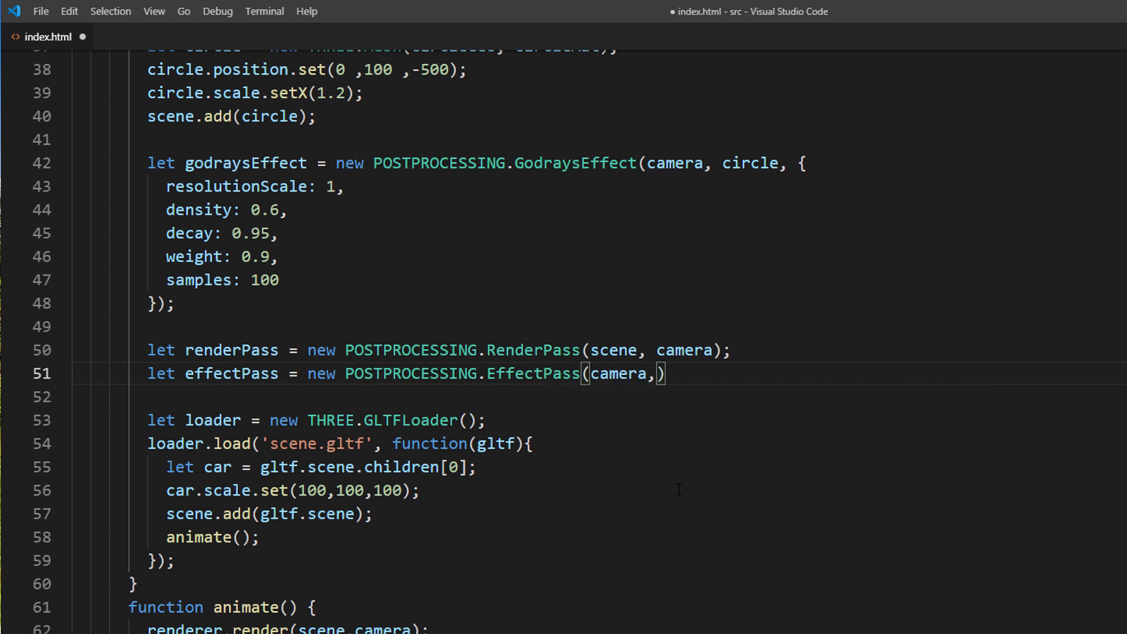
text(godraysEffect)
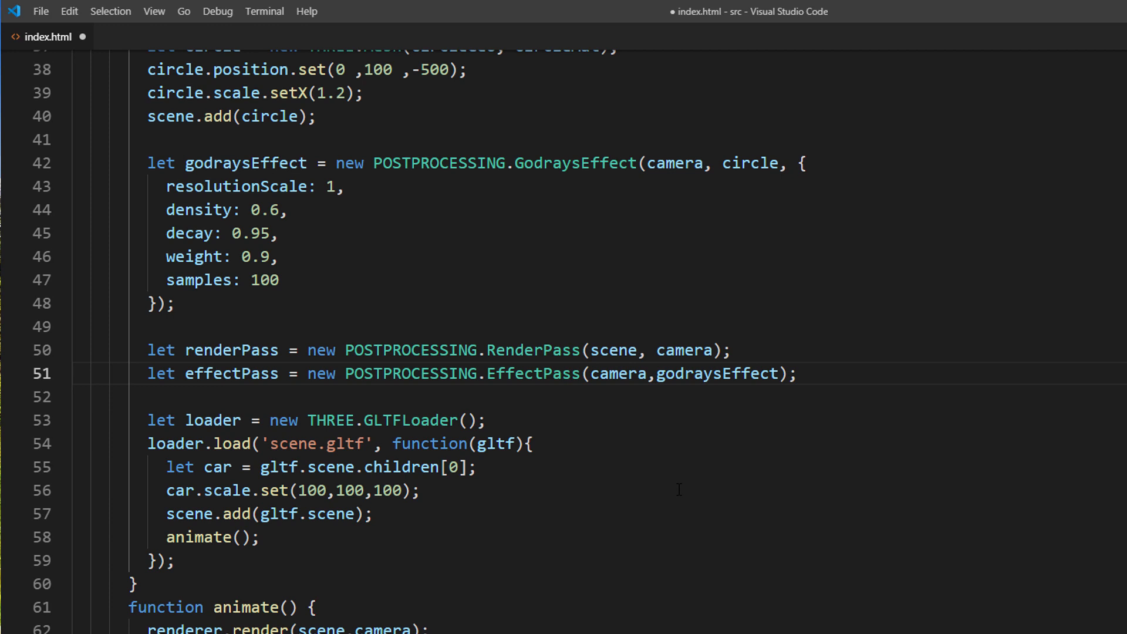
Step: Set effectPass.renderToScreen to true
text(effectPass.renderT)
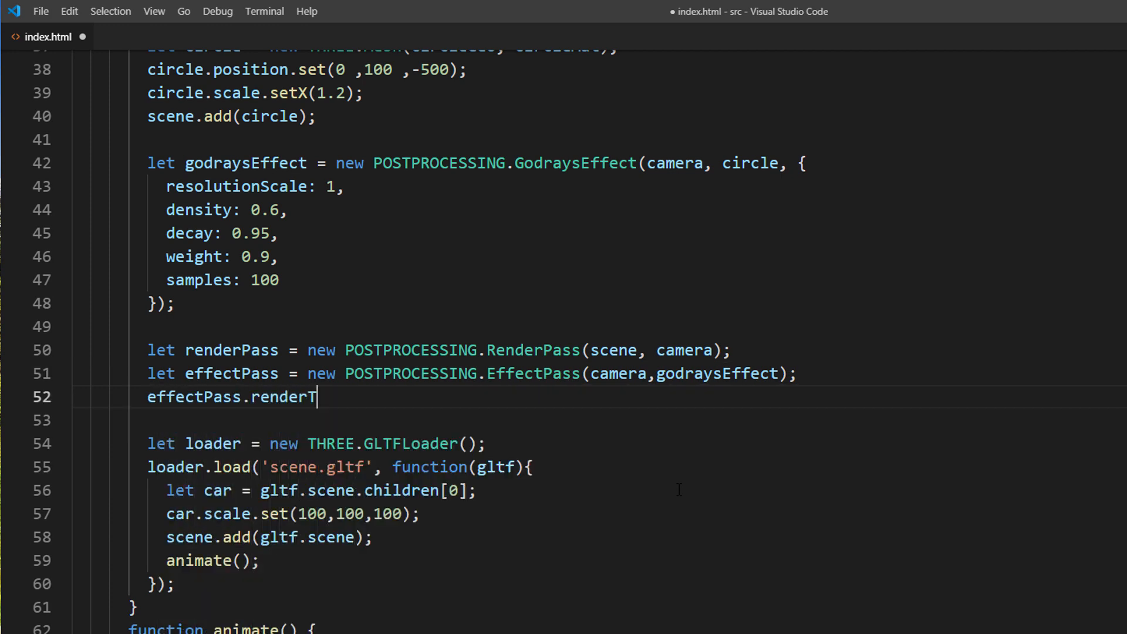
text(oScreen =)
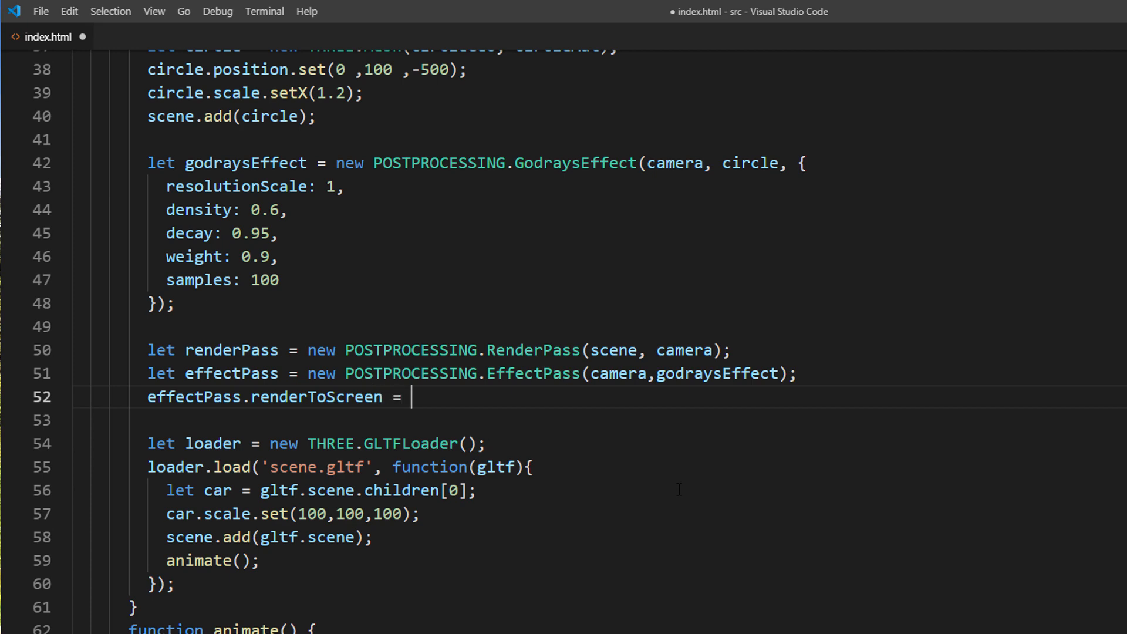
text(true;)
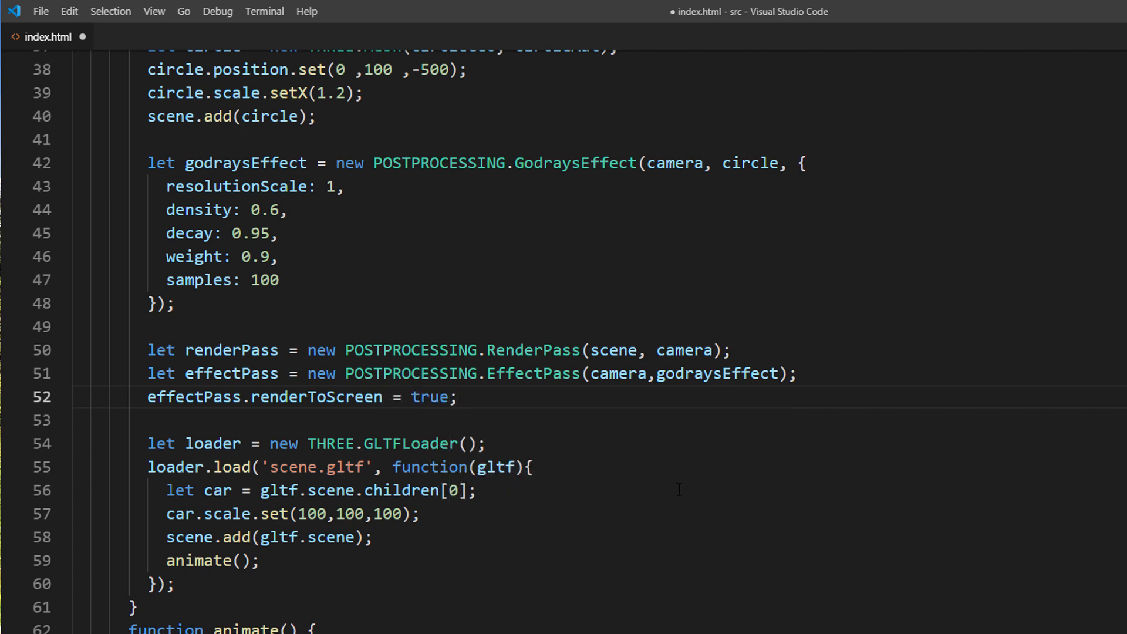
scroll(up, 3)
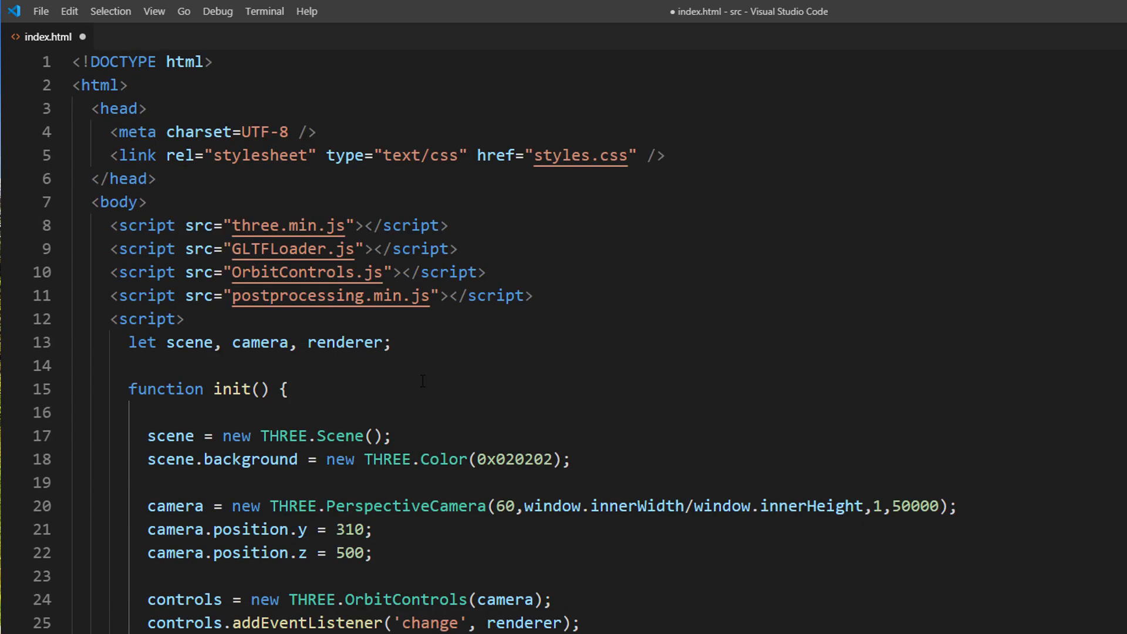
Step: Create an EffectComposer with both passes and render the animation loop via composer.render(0.1)
text(, composer)
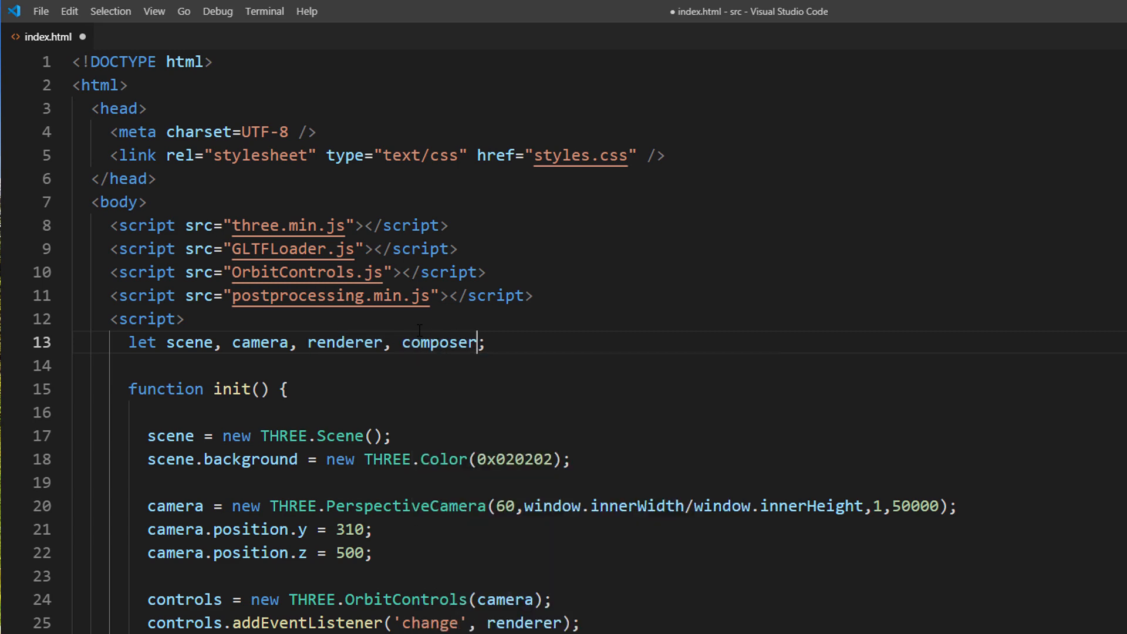
scroll(down, 3)
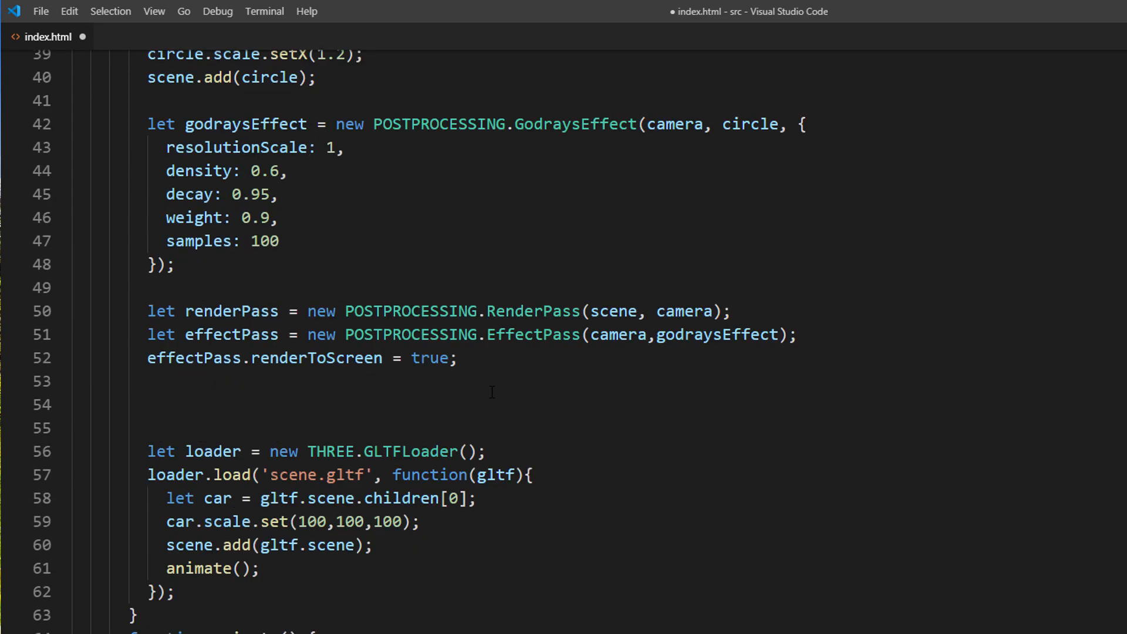
text(composer = n)
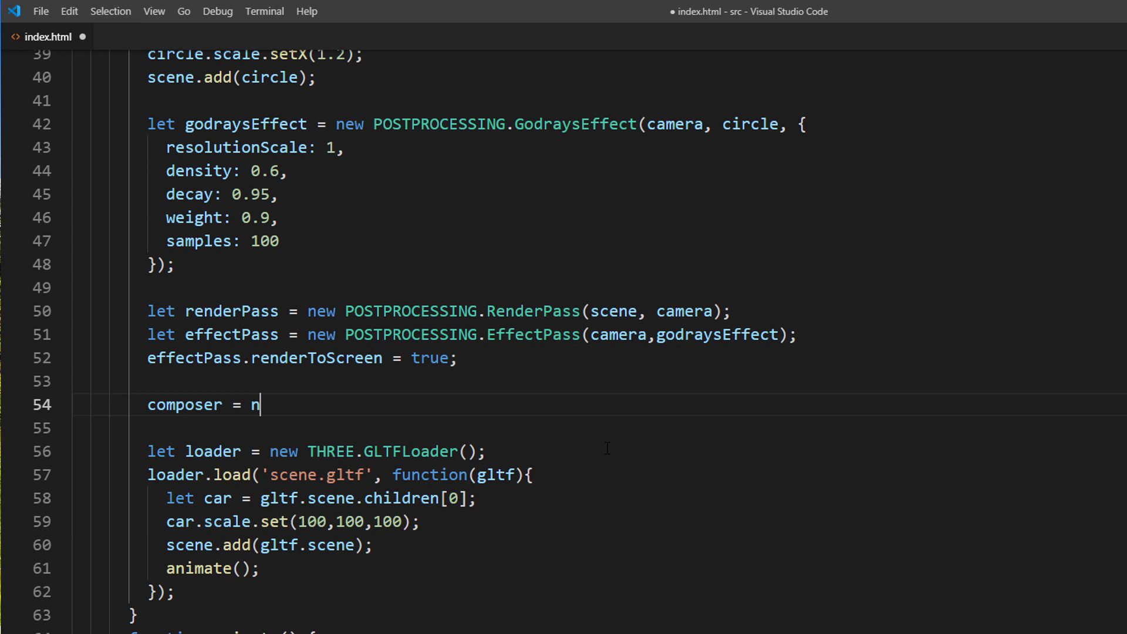
text(ew POSTPROCESSING)
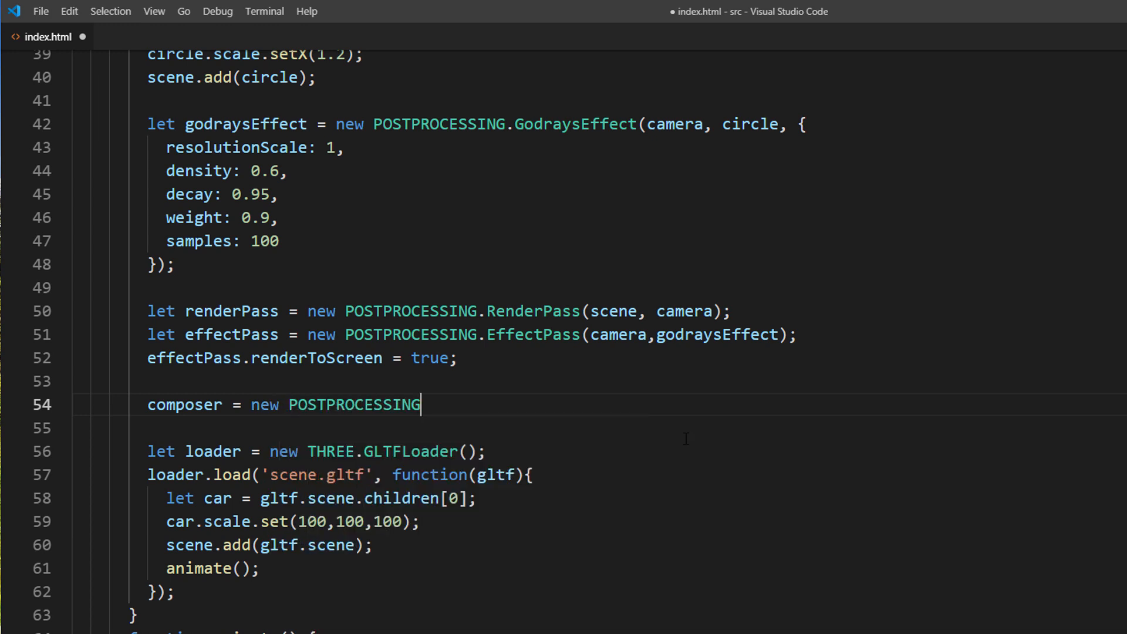
text(.EffectComposer(renderer);)
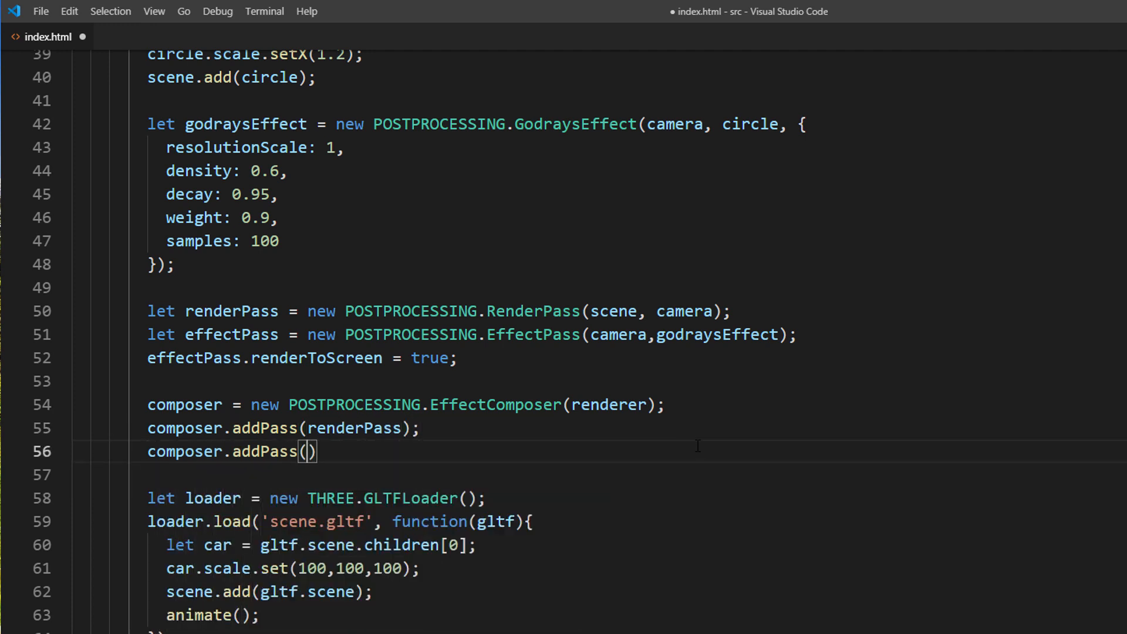
text(effectPass)
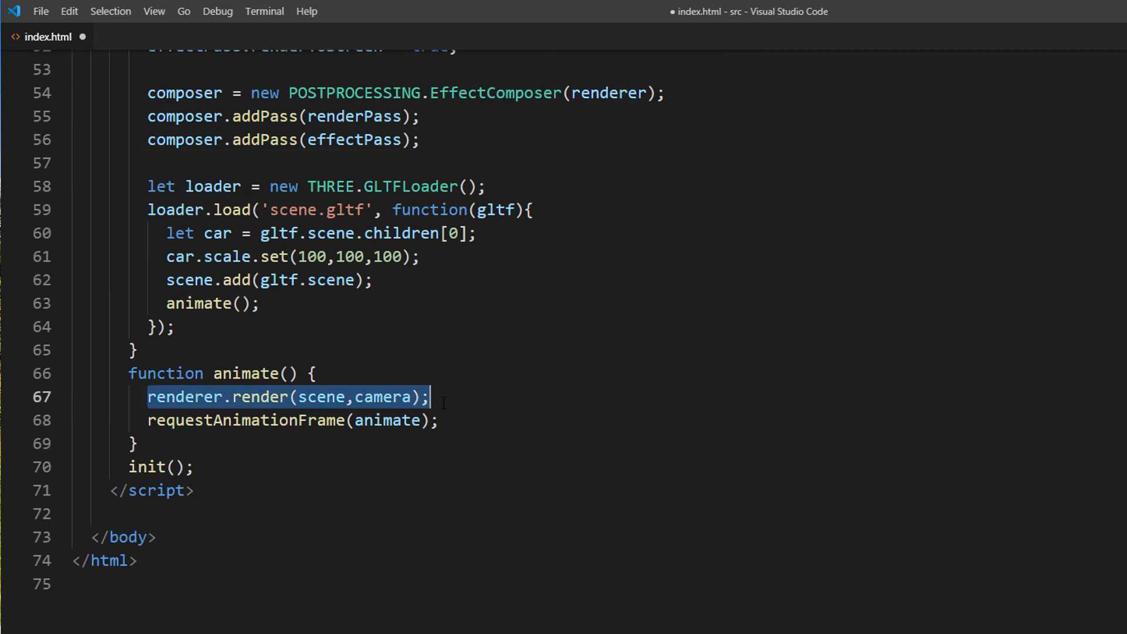
text(composer.render)
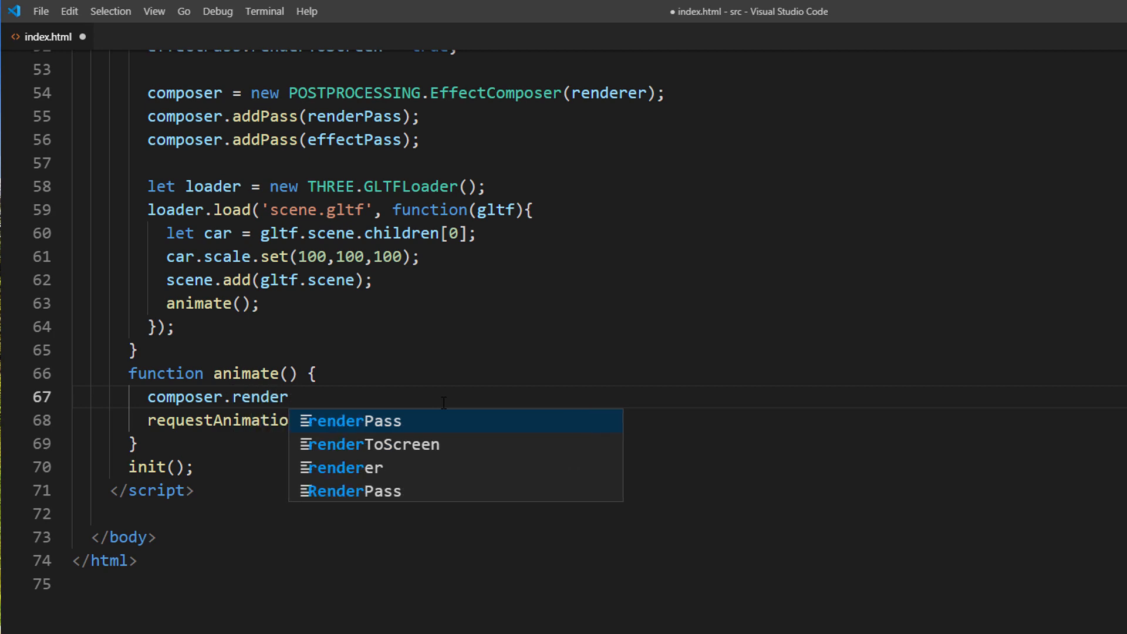
text((0.1);)
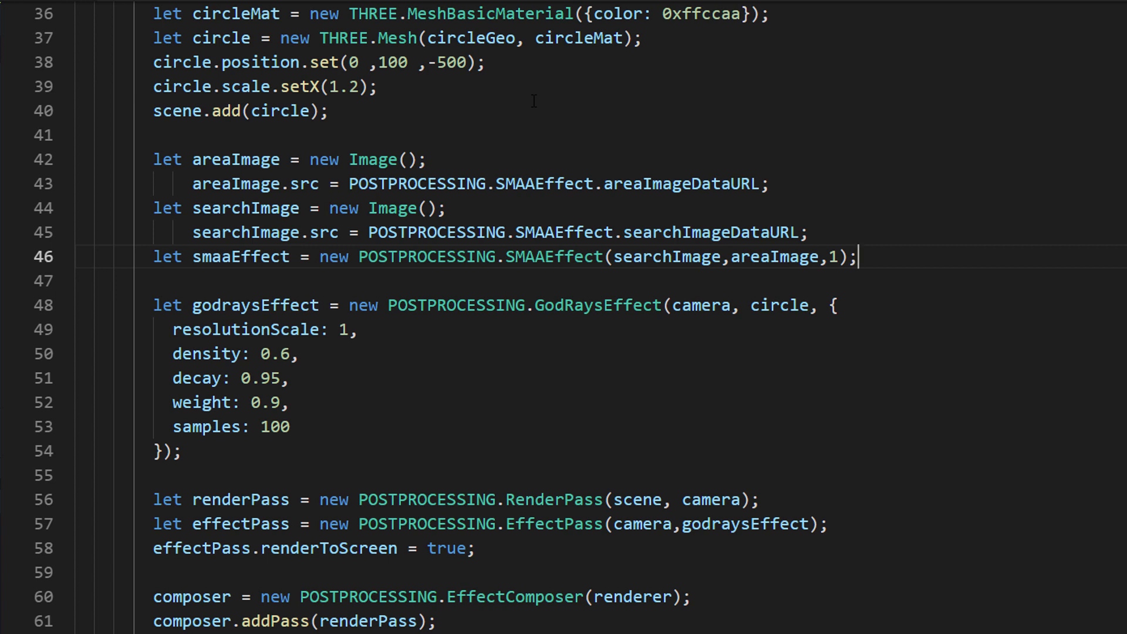
Step: Insert smaaEffect before godraysEffect in the EffectPass call
double_click(744, 524)
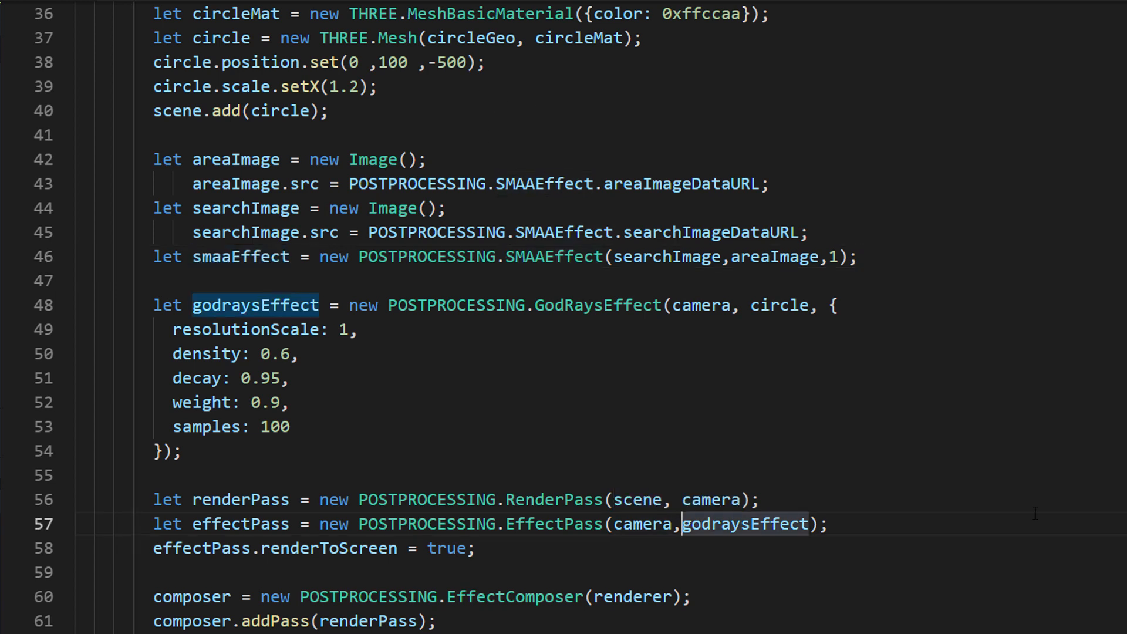
text(smaaEffect,)
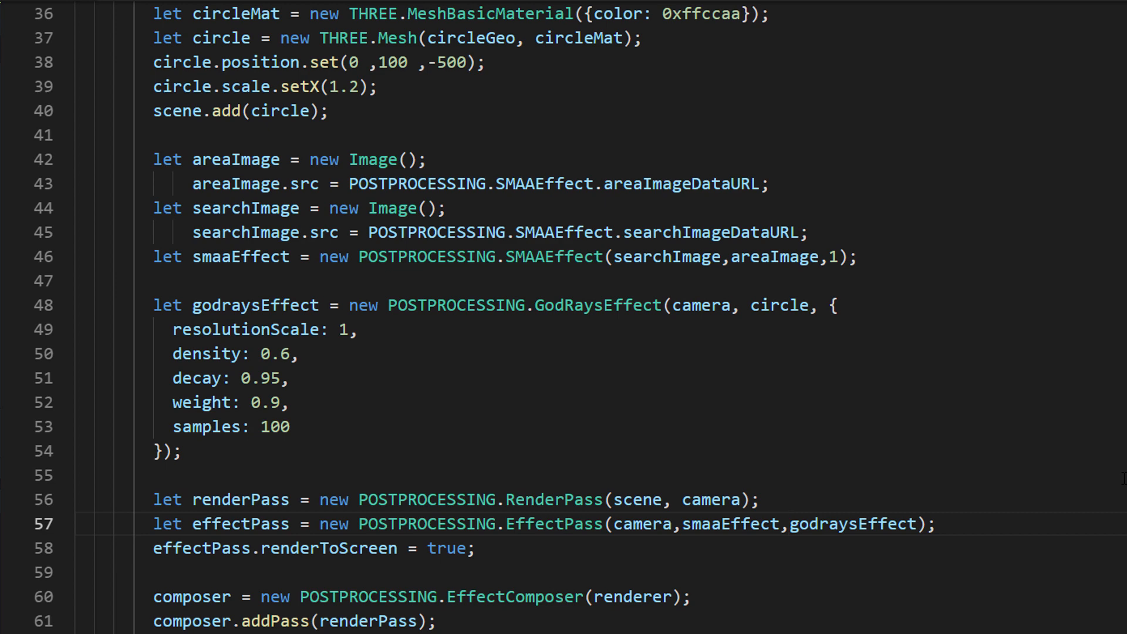